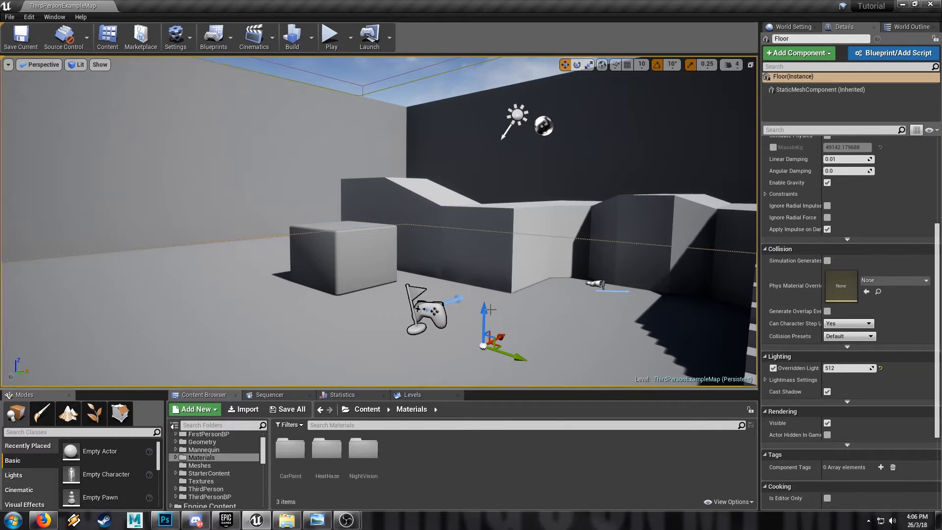
mouse_move(370, 336)
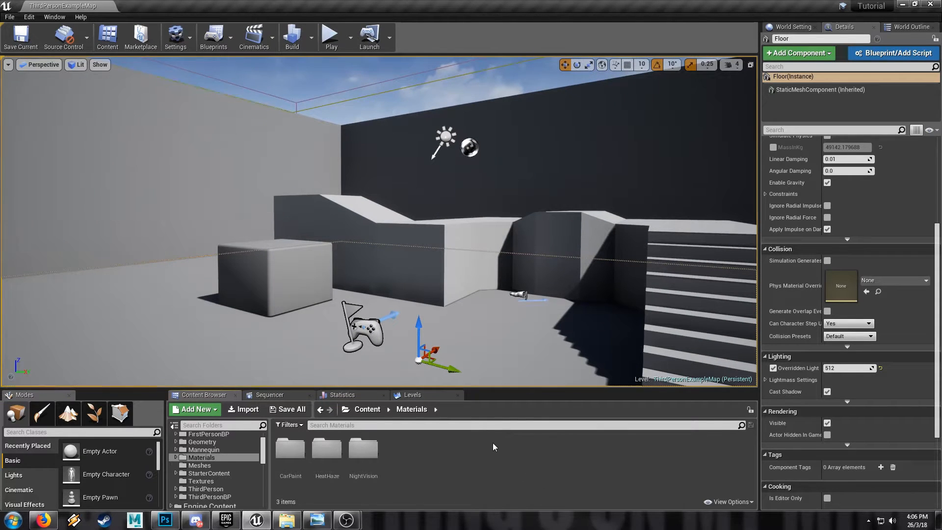
mouse_move(443, 462)
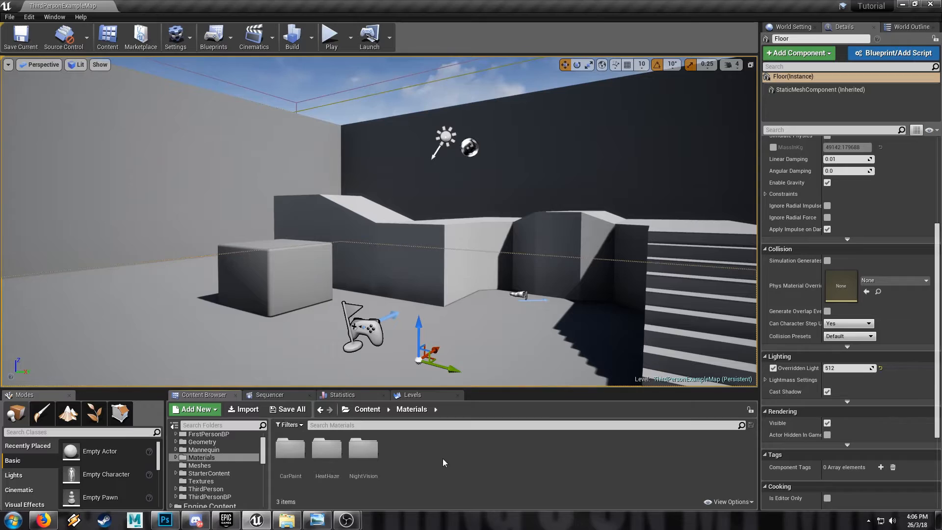
Create a new material named Lowres_PP in the Materials folder
click(193, 409)
text(Lowres)
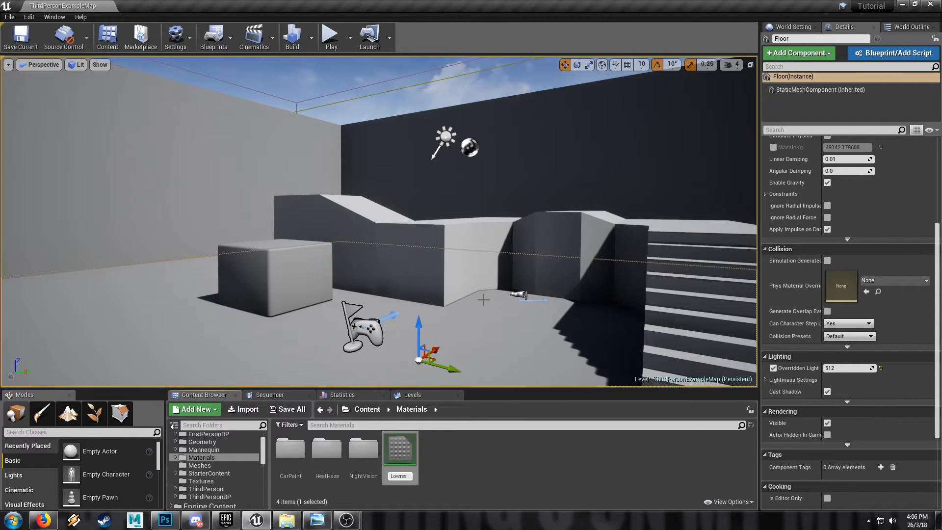
click(399, 448)
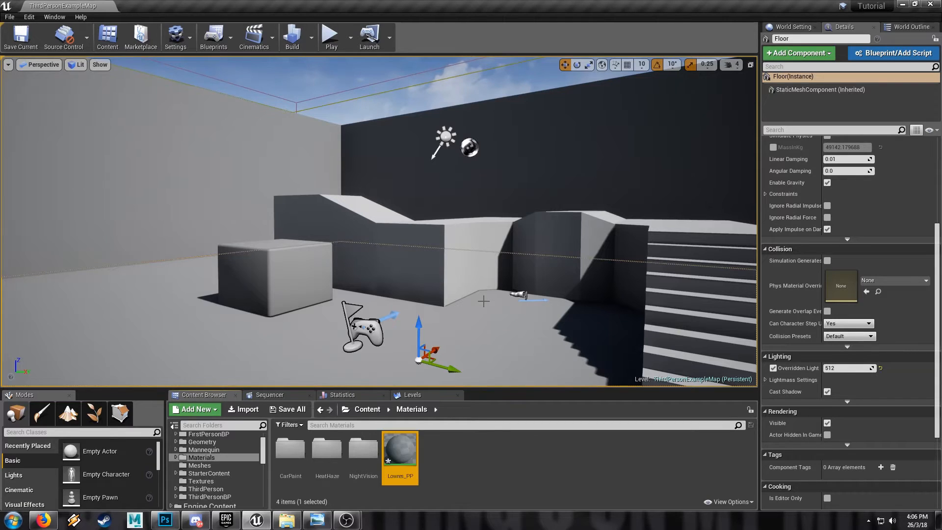
Make Lowres_PP a Post Process domain material in the material editor
double_click(399, 451)
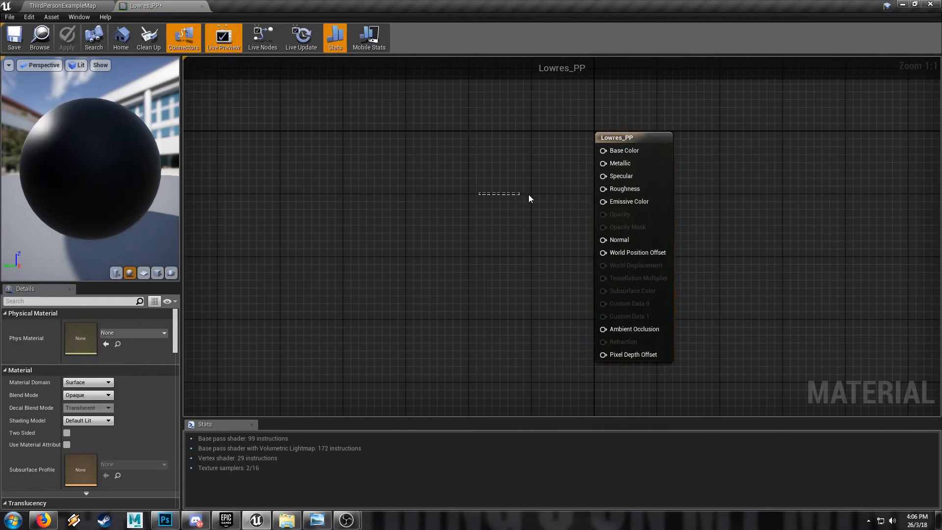
click(87, 382)
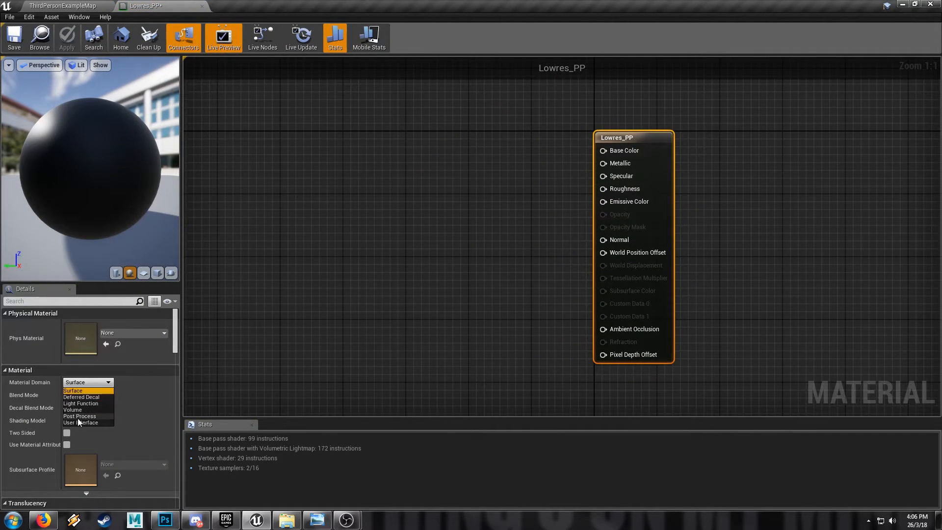
click(79, 416)
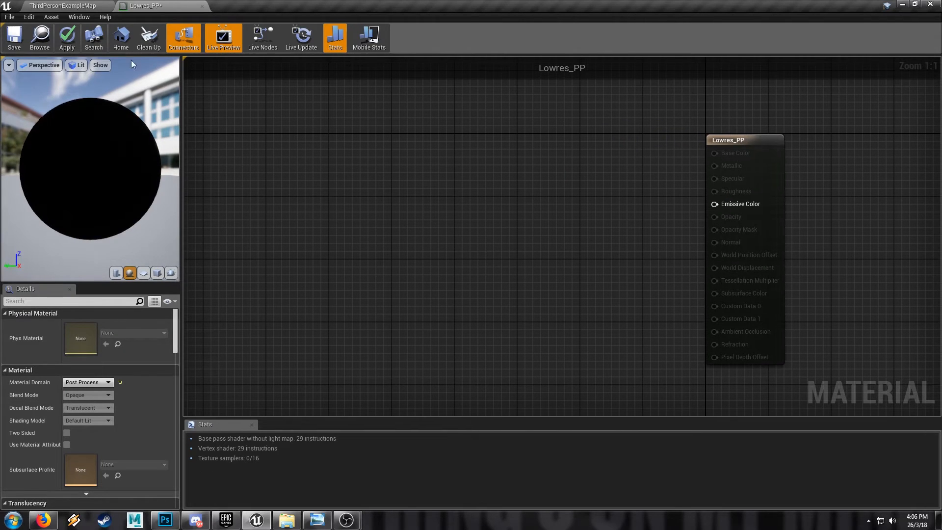
mouse_move(78, 5)
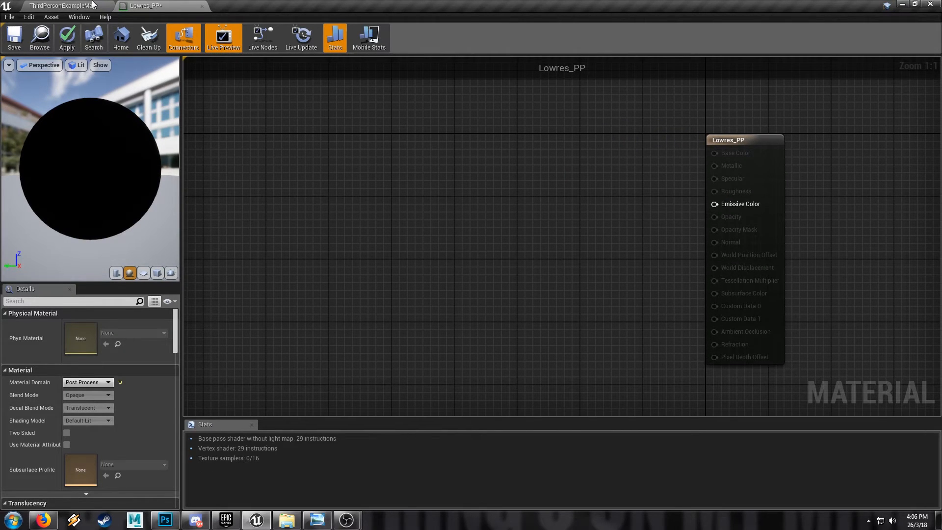
mouse_move(398, 221)
text(scree)
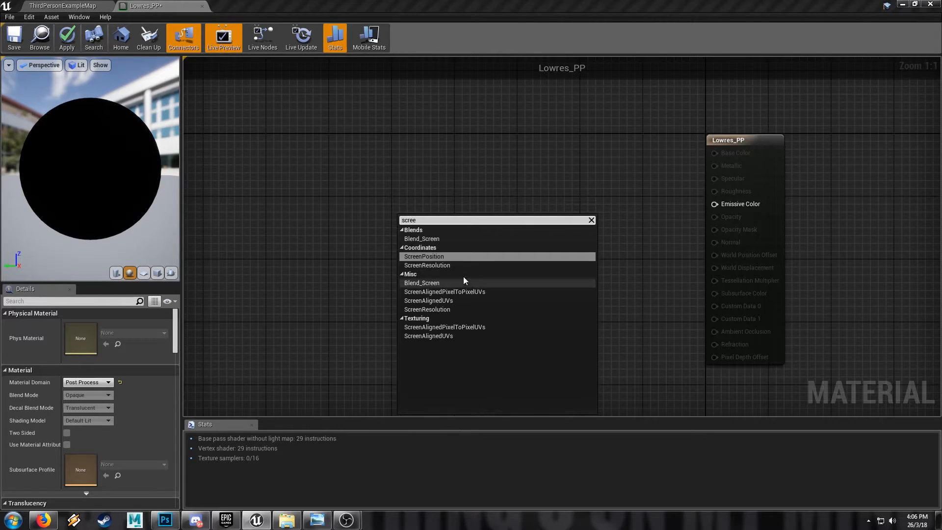
Add a ScreenPosition node and a scalar parameter named Resolution
click(424, 256)
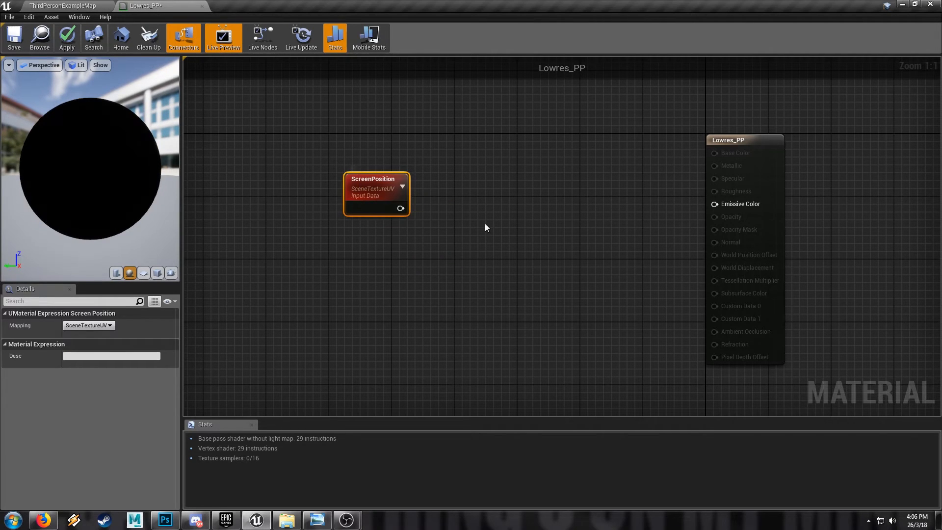
mouse_move(470, 256)
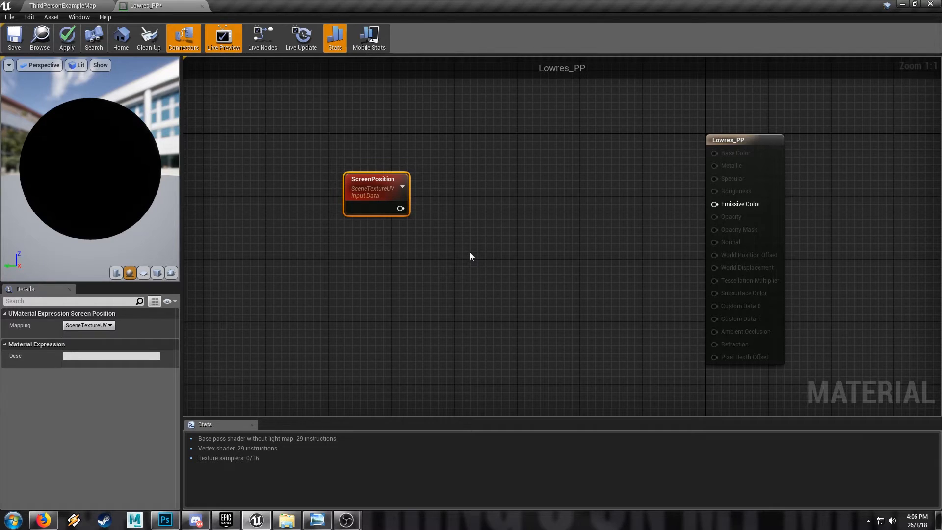
click(355, 272)
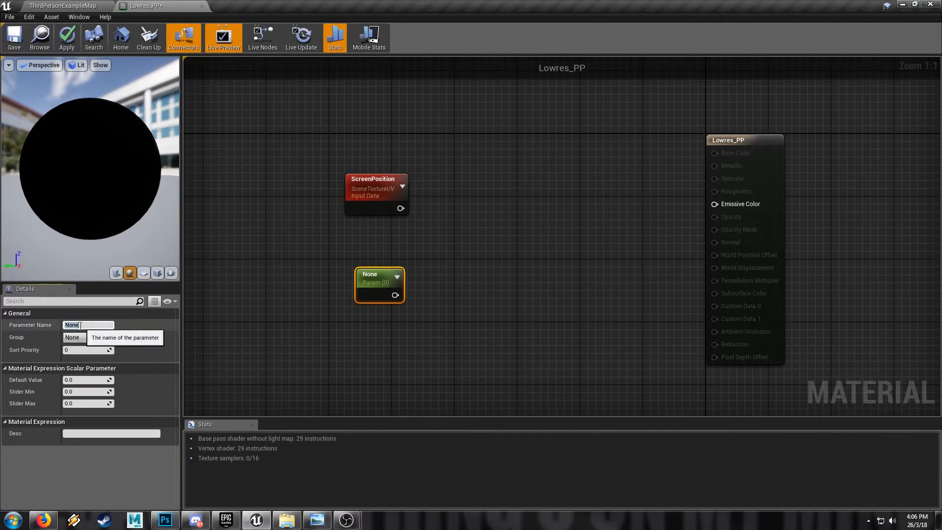
mouse_move(47, 326)
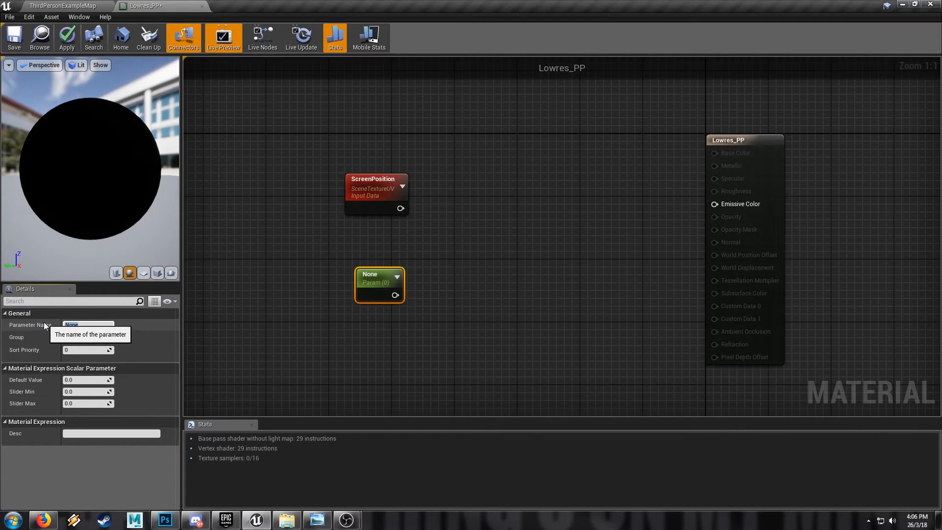
text(Resolutio)
text(ceil)
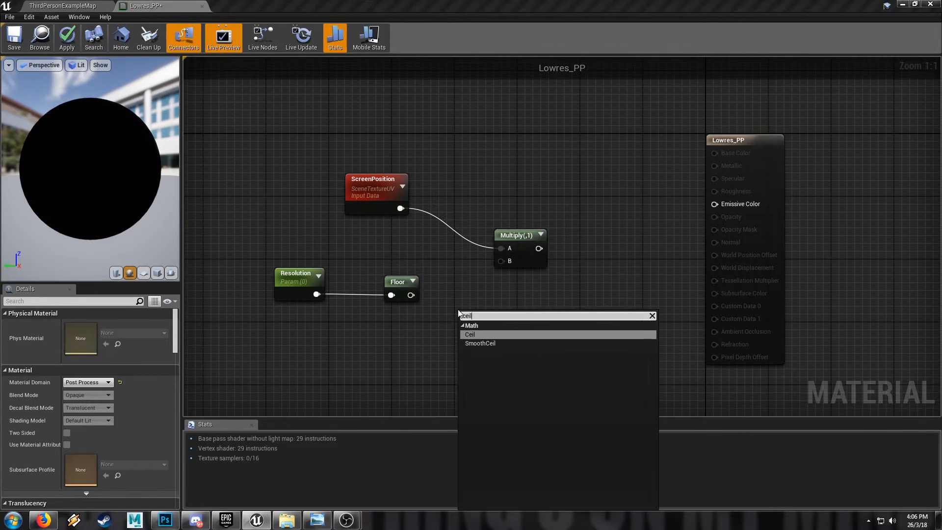
Add Floor and Multiply nodes and wire ScreenPosition × floored Resolution into a second Floor
click(470, 333)
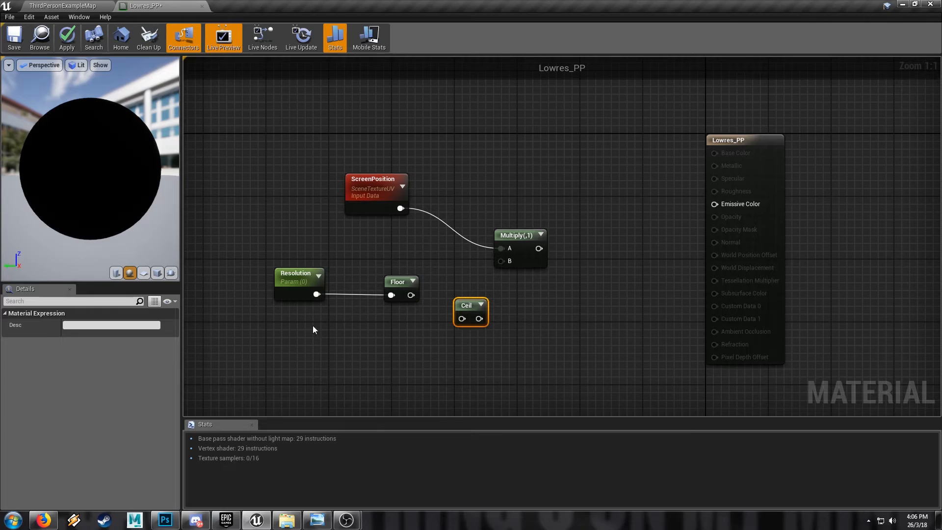
click(400, 282)
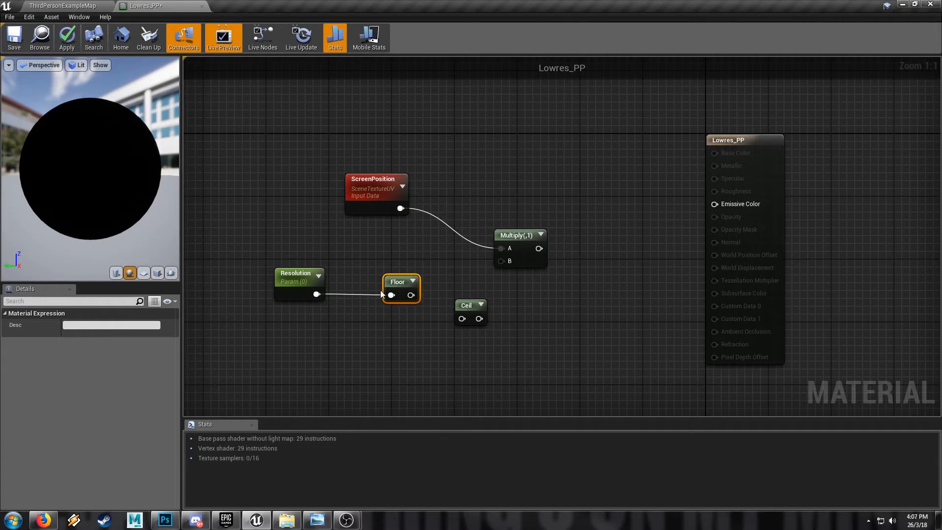
click(470, 305)
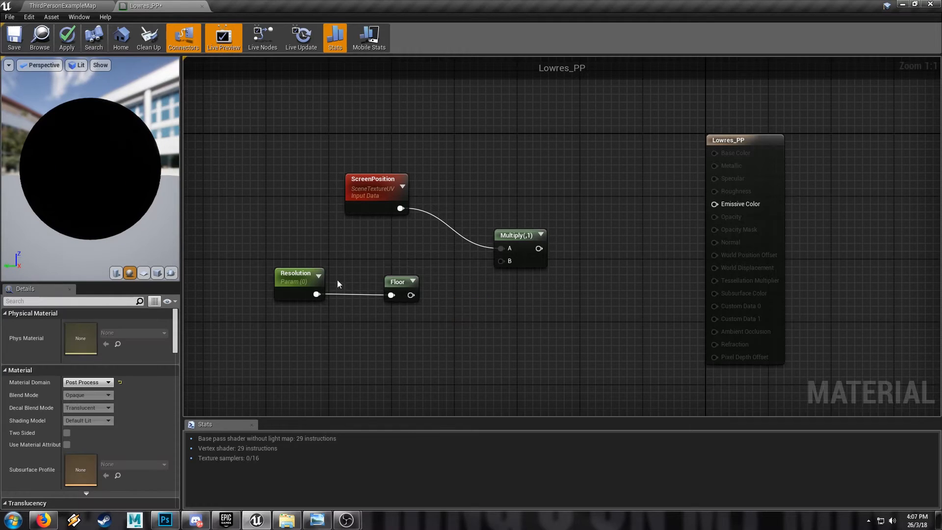
click(298, 282)
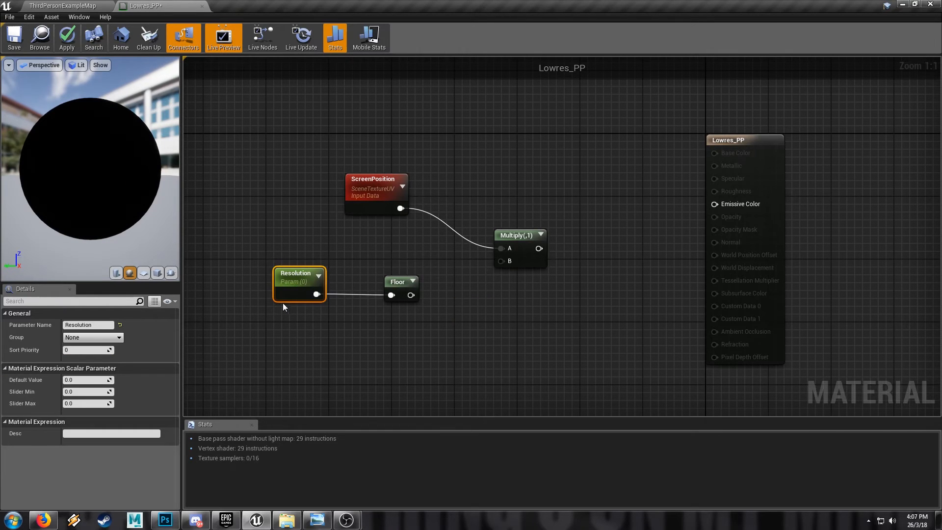
click(398, 281)
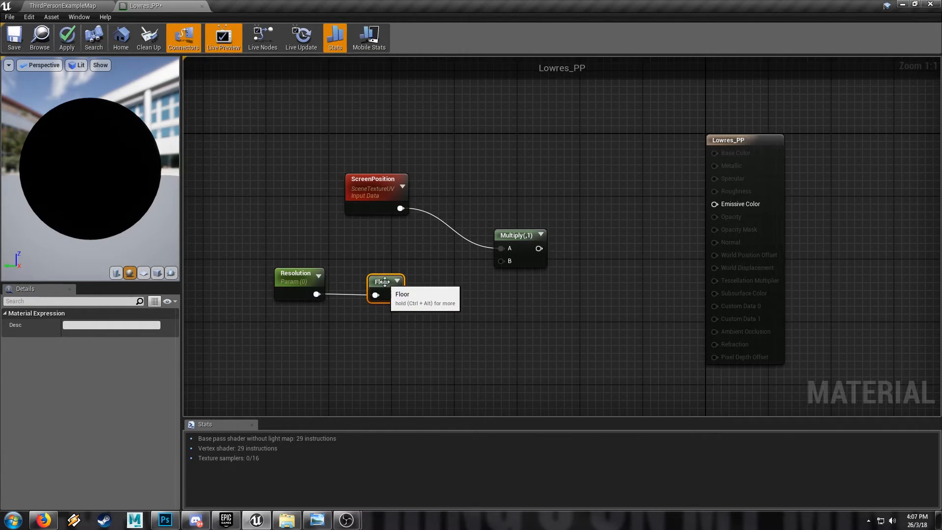
mouse_move(450, 295)
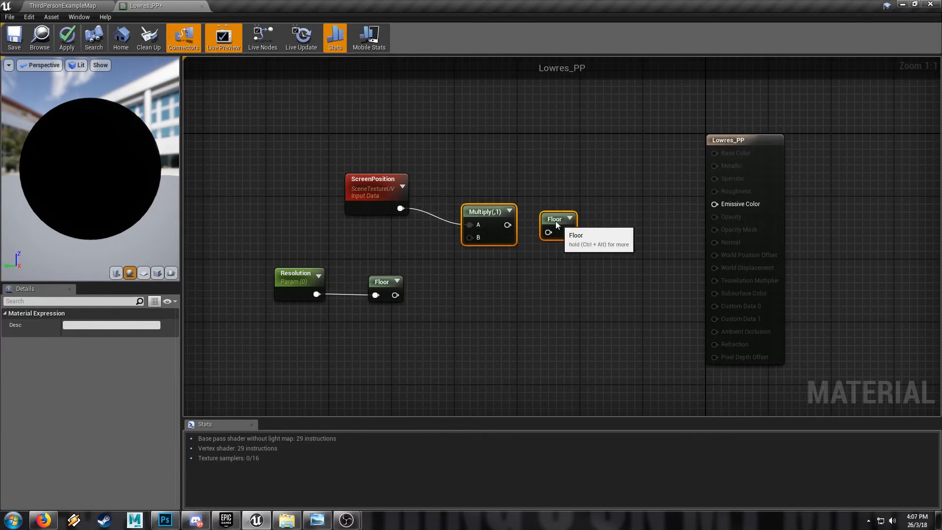
click(255, 246)
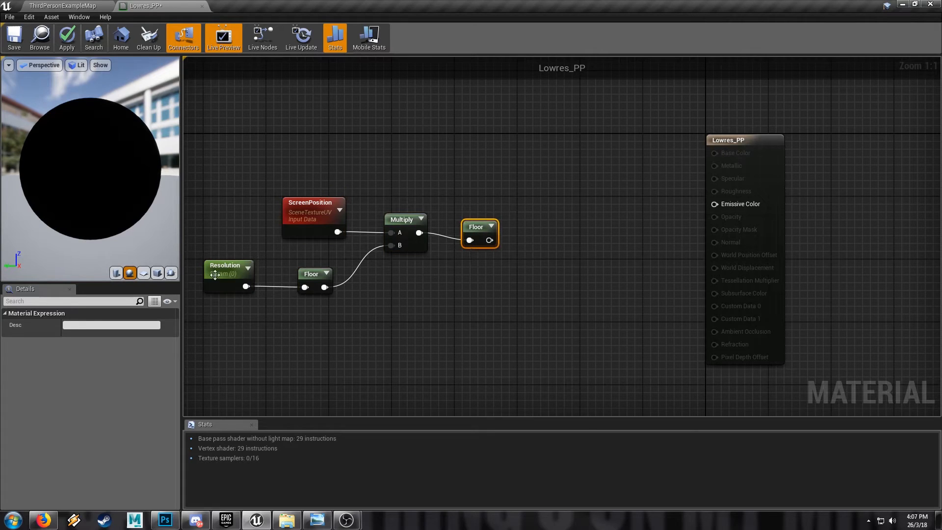
Set the Resolution value and divide the floored result by Resolution with a Divide node
click(228, 271)
text(96)
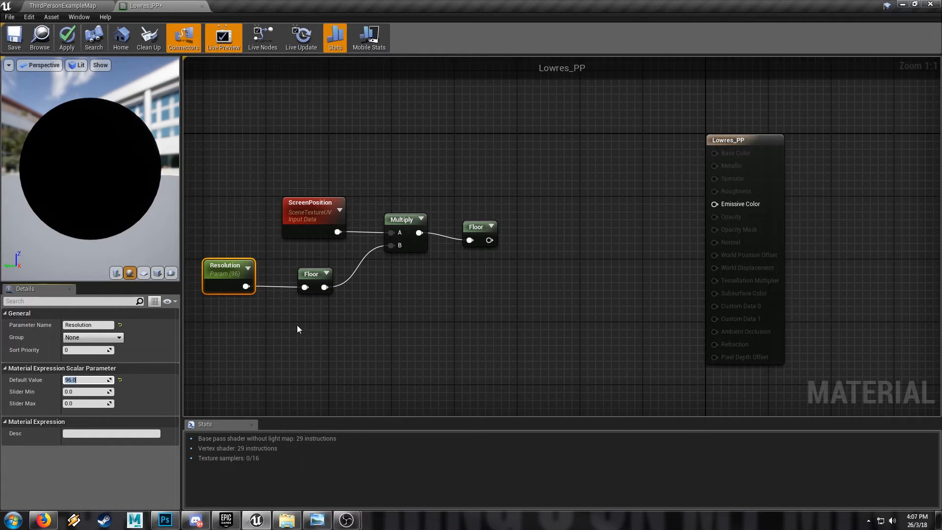
mouse_move(223, 325)
text(d)
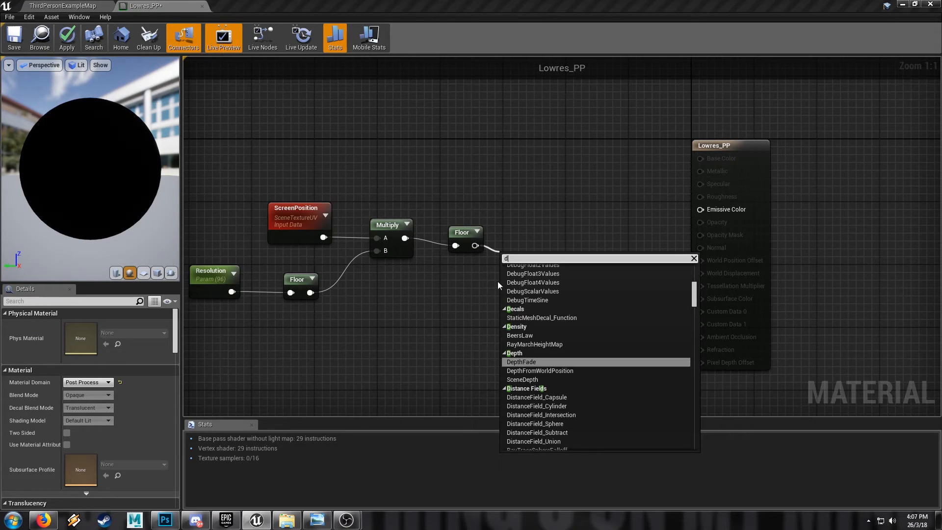
text(ivide)
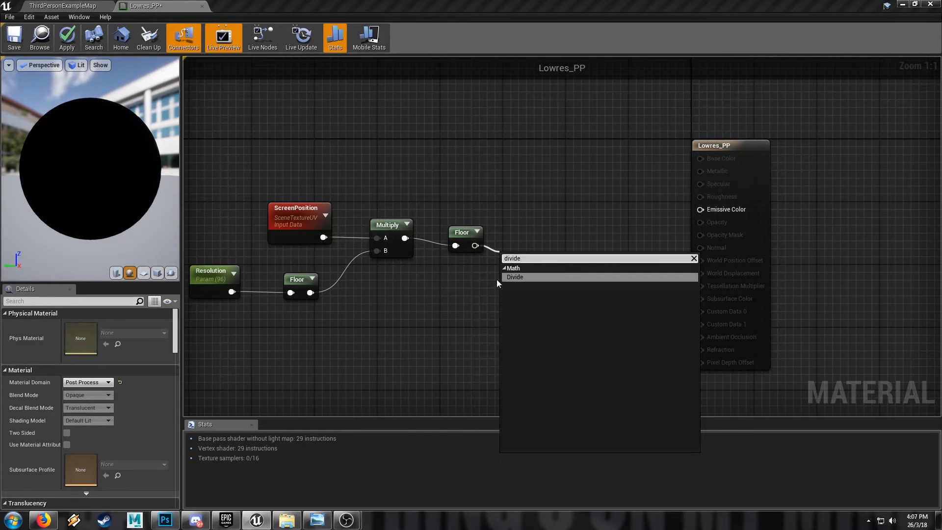
click(515, 277)
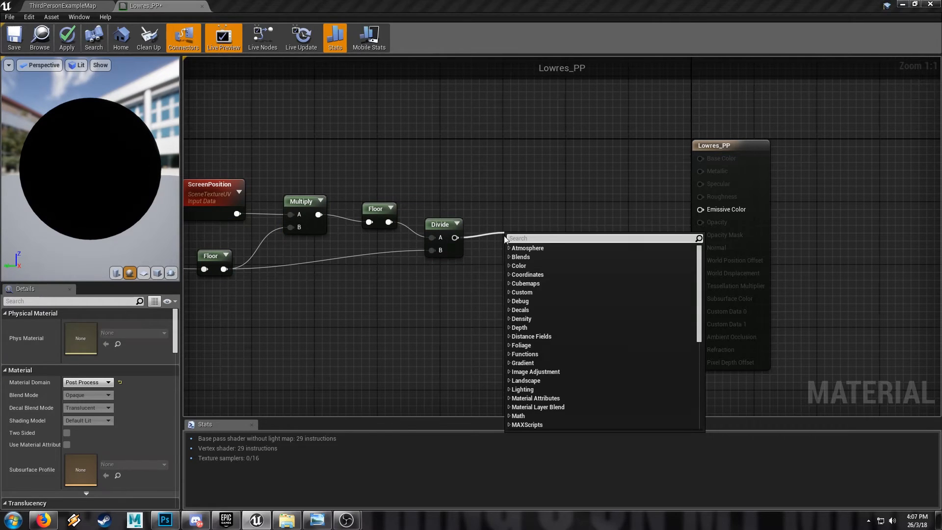
click(529, 237)
text(scene)
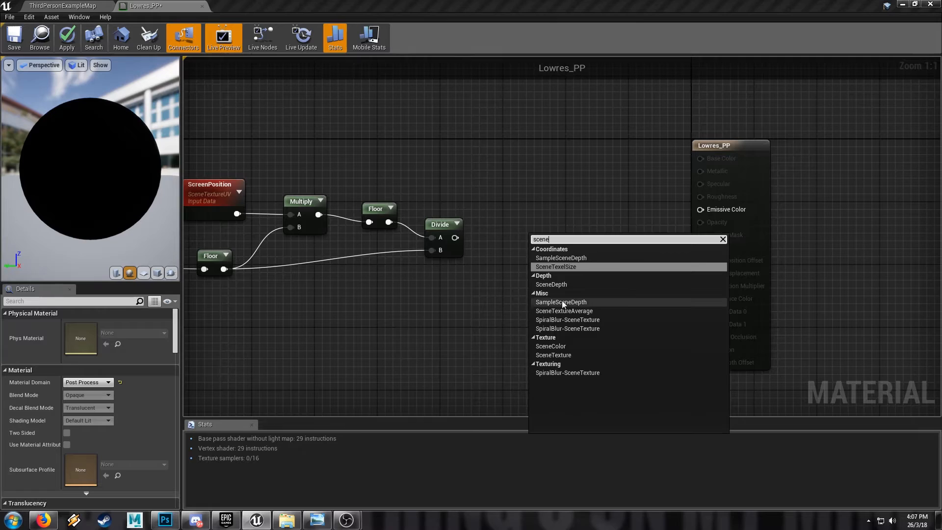
Feed the snapped UVs into SceneTexture:PostProcessInput0 and wire it to Emissive Color
click(551, 346)
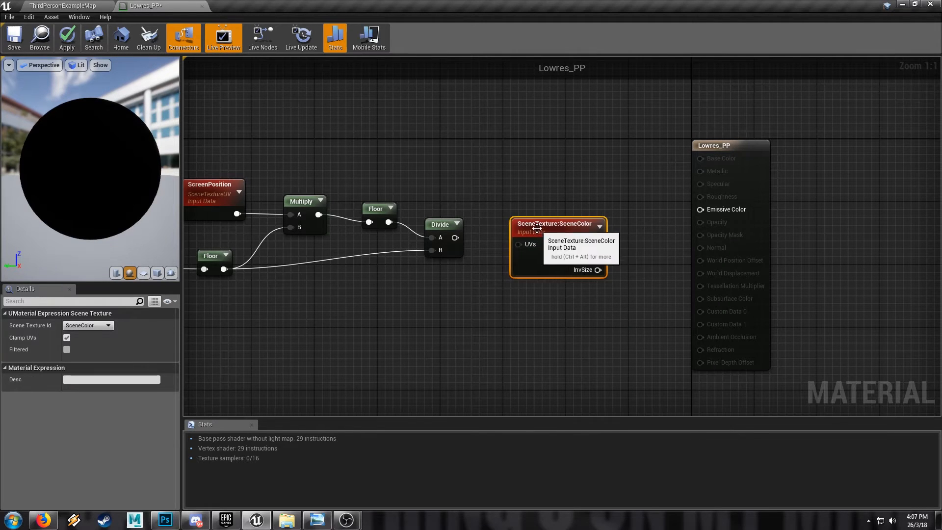
click(108, 325)
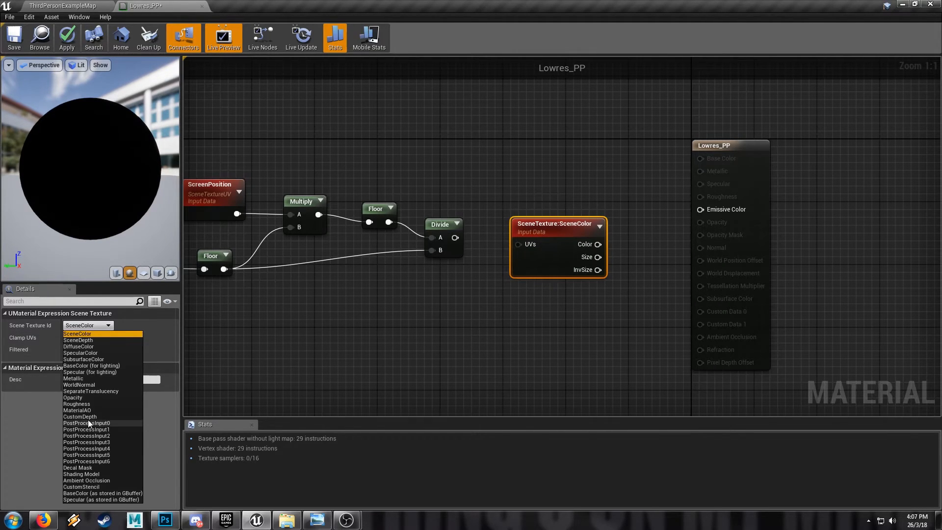
click(86, 423)
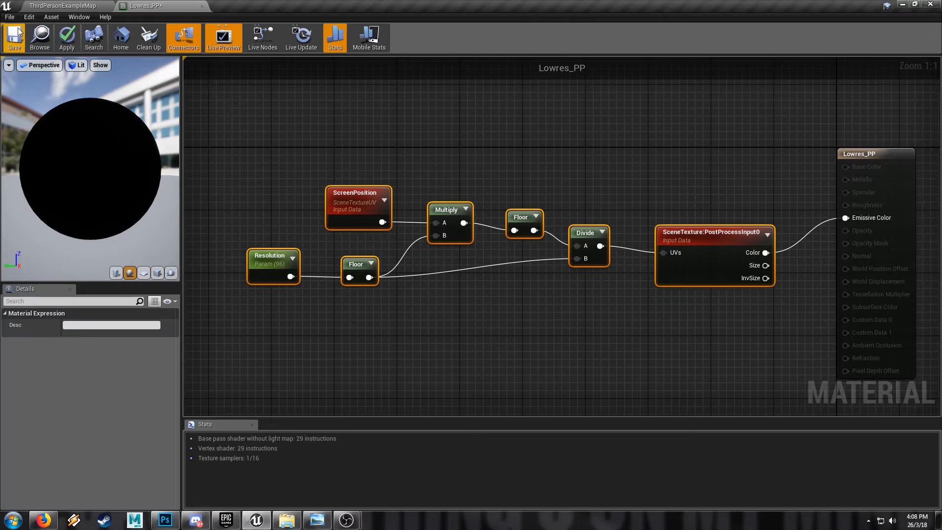
click(14, 38)
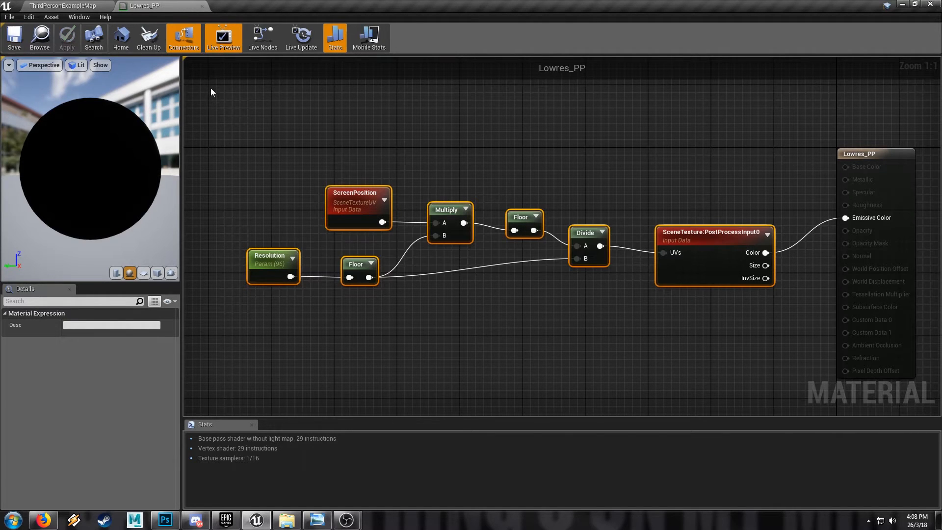
Split the parameter into ResolutionX and ResolutionY combined through an Append node
click(276, 186)
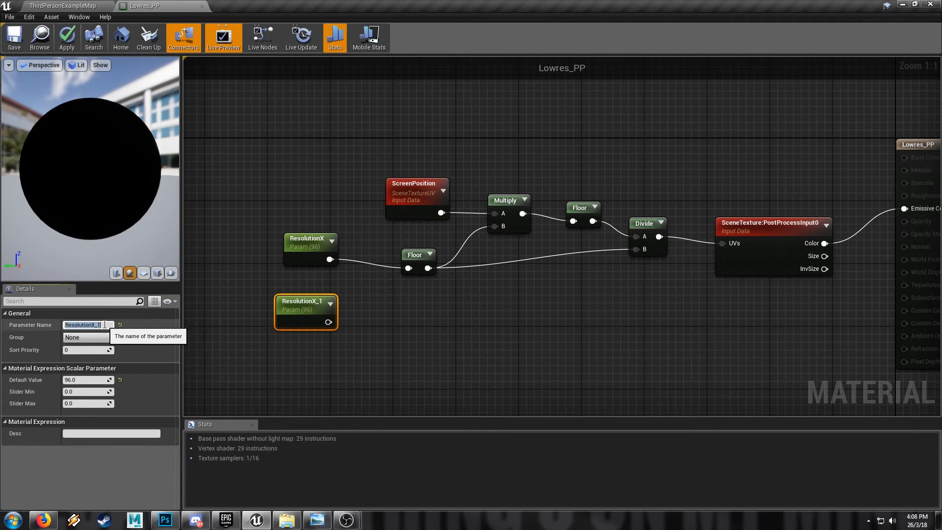
text(Res)
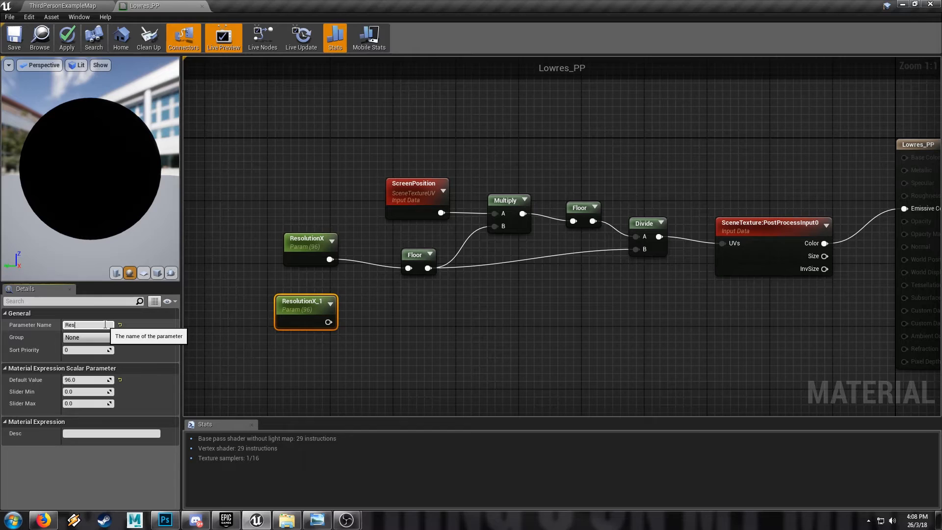
text(ResolutionY)
text(a)
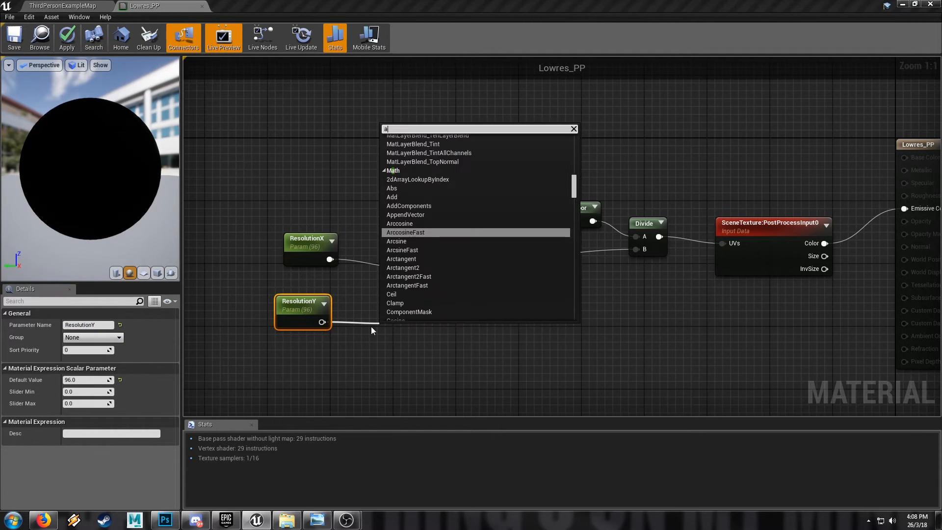
text(p)
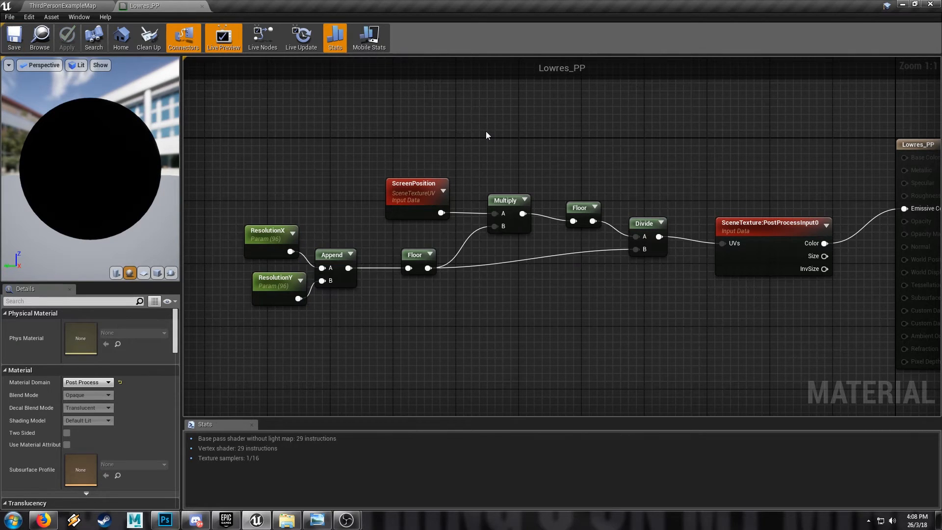
mouse_move(232, 114)
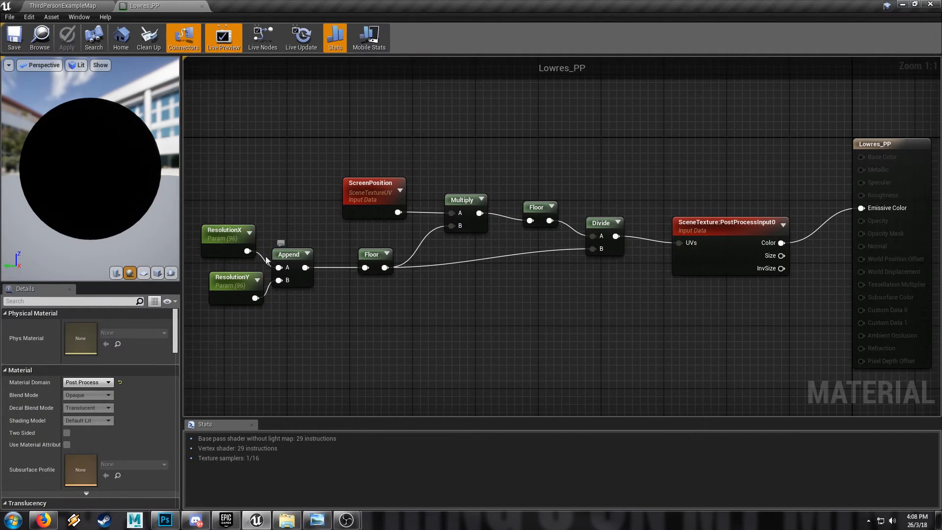
Assign Lowres_PP as a post process material on the level's PostProcessVolume
click(60, 6)
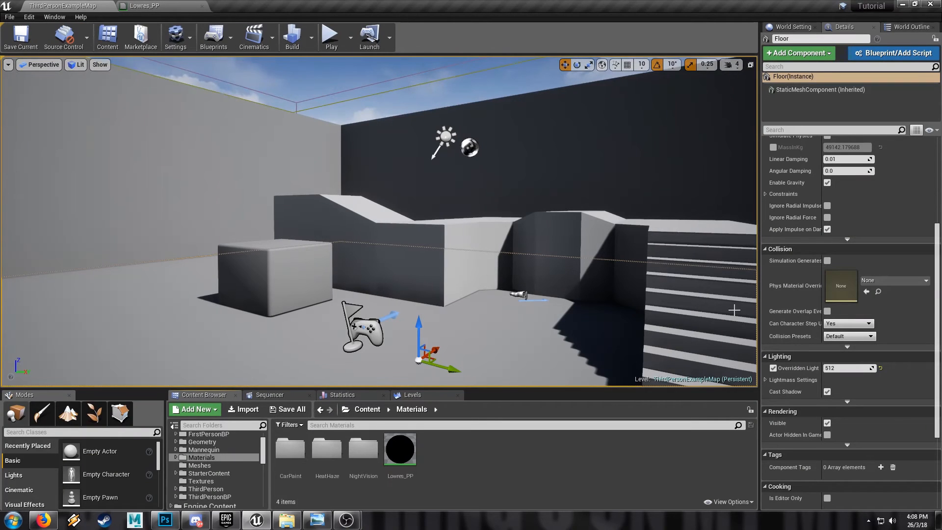
click(909, 28)
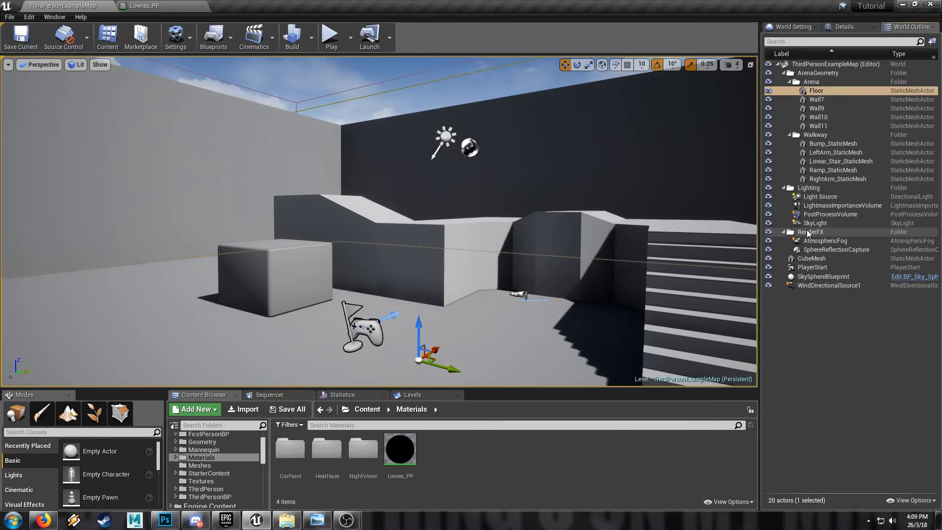
click(831, 214)
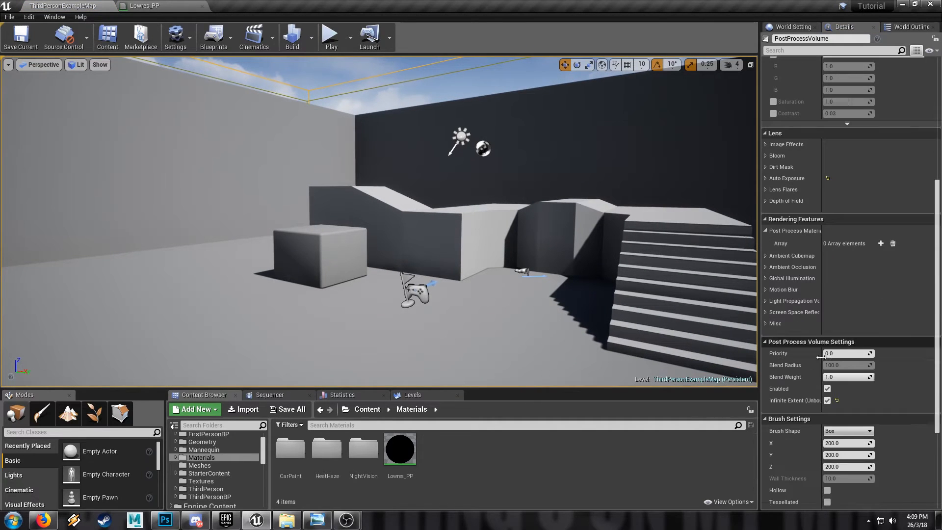
mouse_move(794, 244)
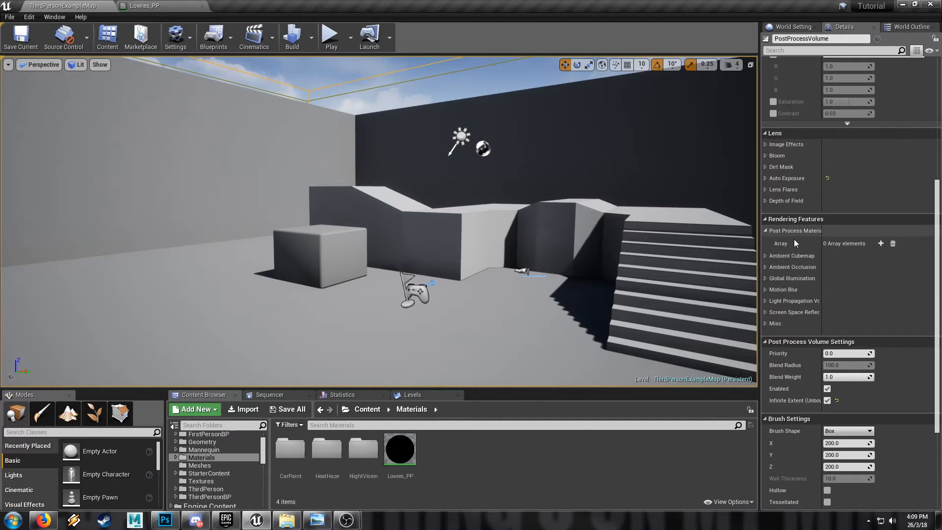
click(882, 244)
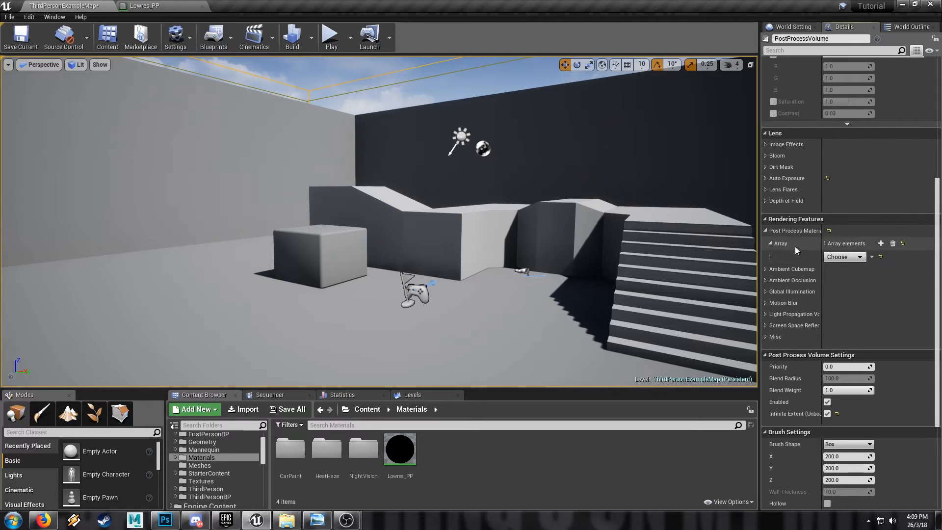
click(880, 244)
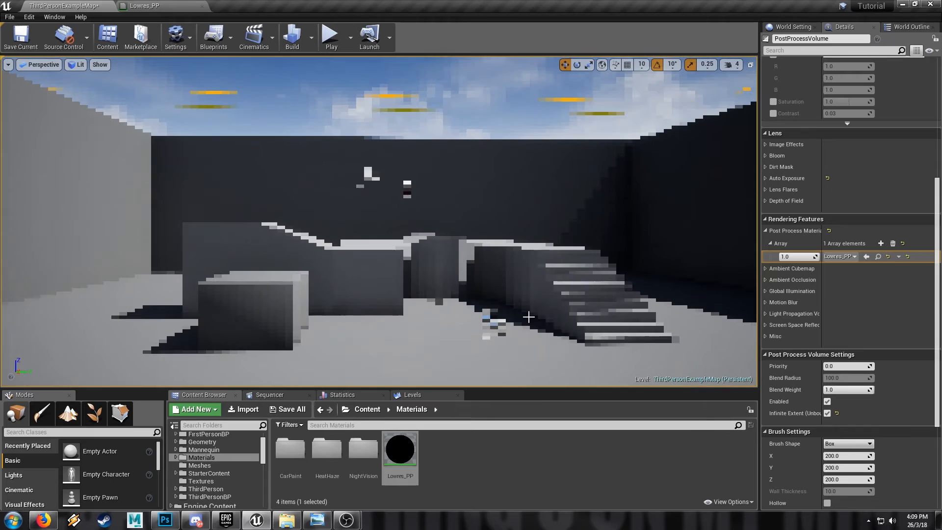
Create Lowres_PP_Inst and set ResolutionX about 78.56 and ResolutionY about 85.0
right_click(400, 448)
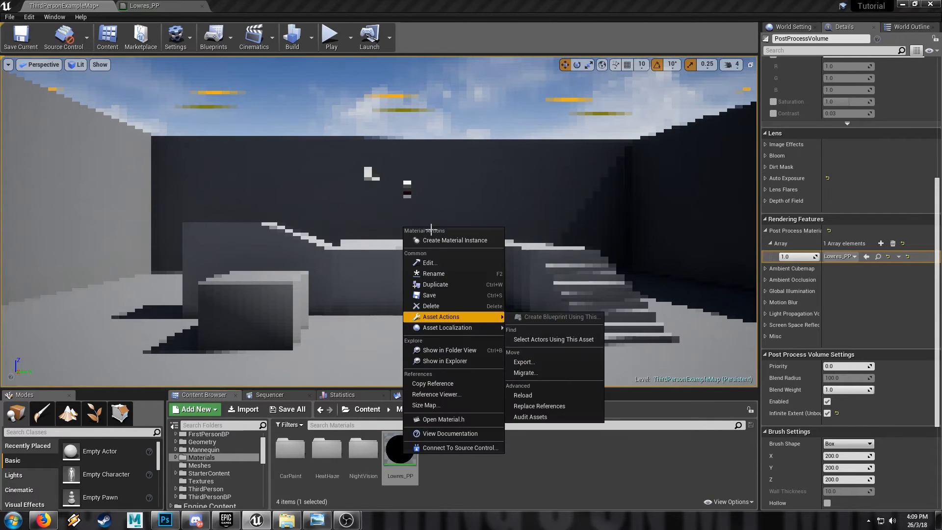
click(455, 240)
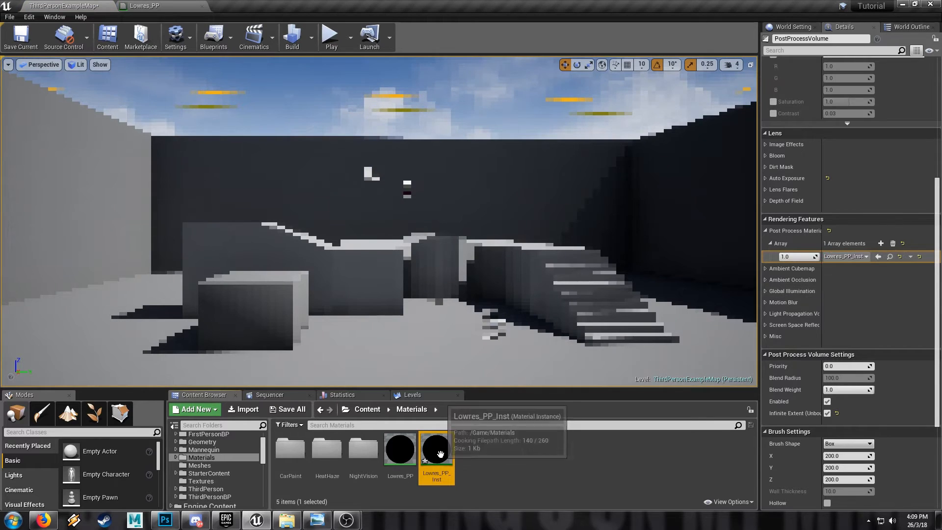
double_click(436, 449)
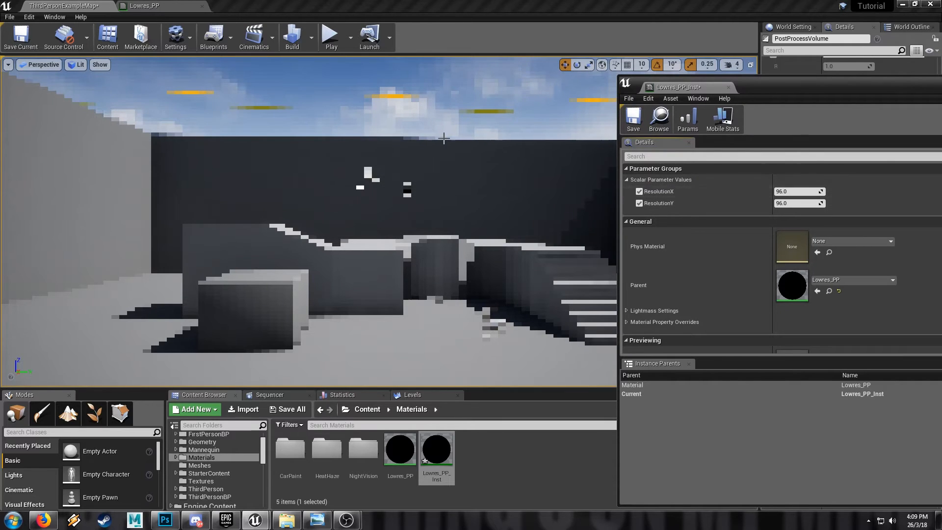
mouse_move(796, 191)
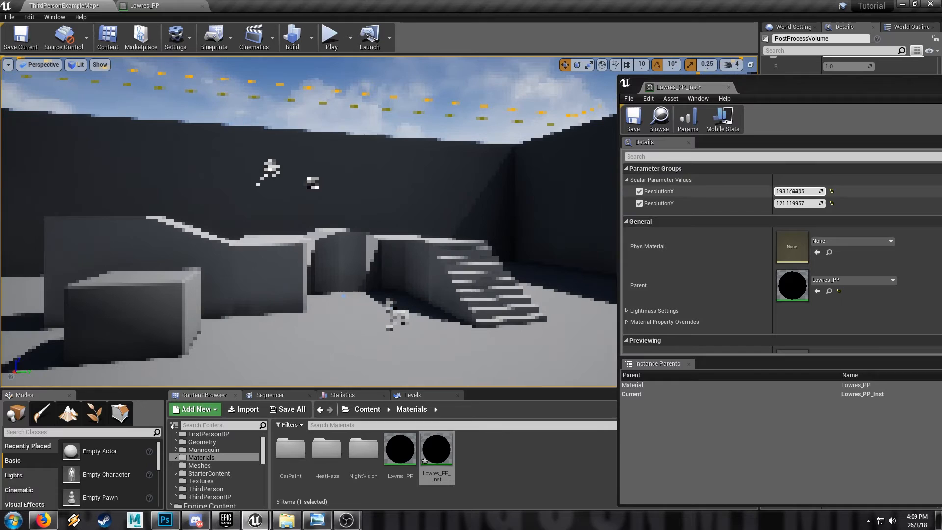
text(78.562027)
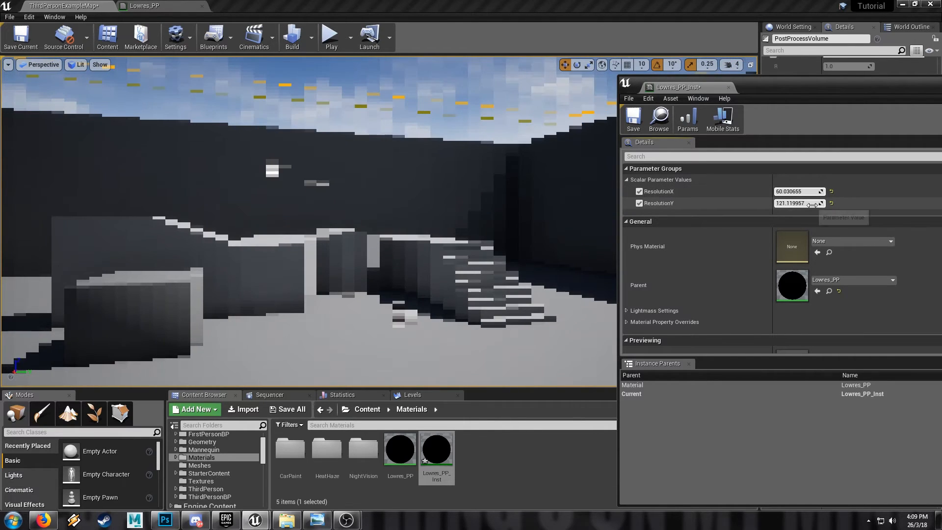
text(85.005142)
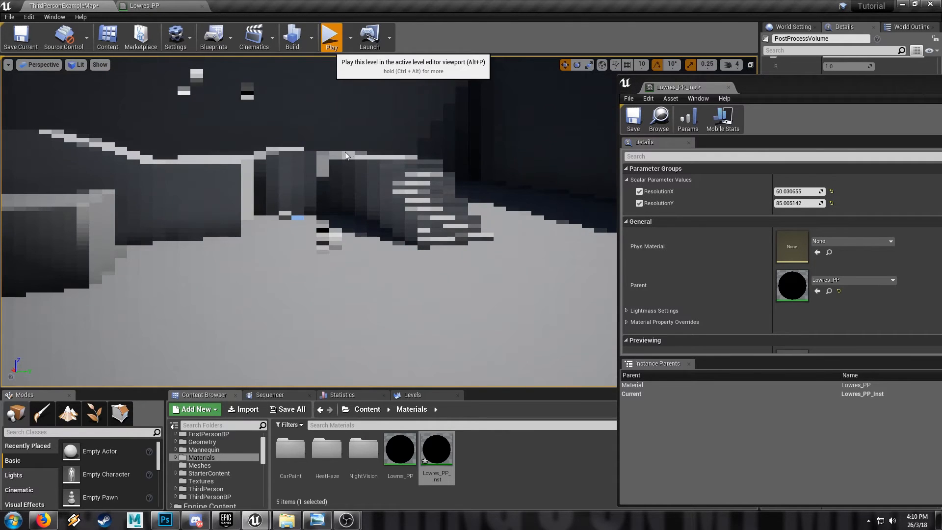
Play the level to check the pixelation, then stop
click(331, 37)
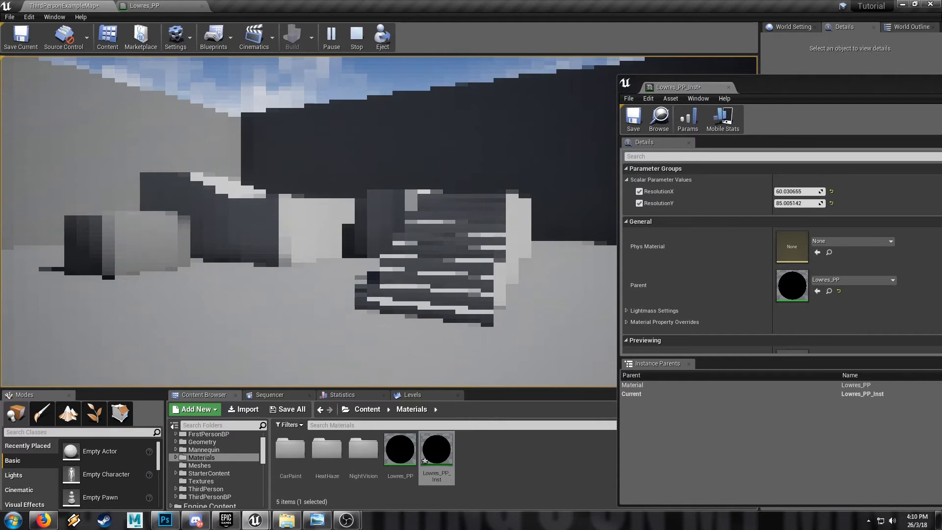
click(355, 37)
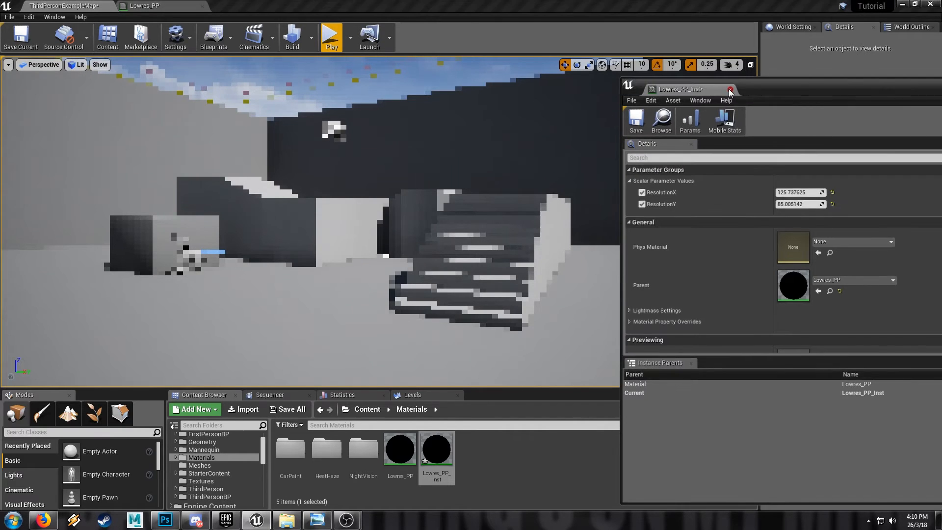
Copy the UE4 Color LUT strip in Photoshop and paste it onto the level screenshot
click(730, 92)
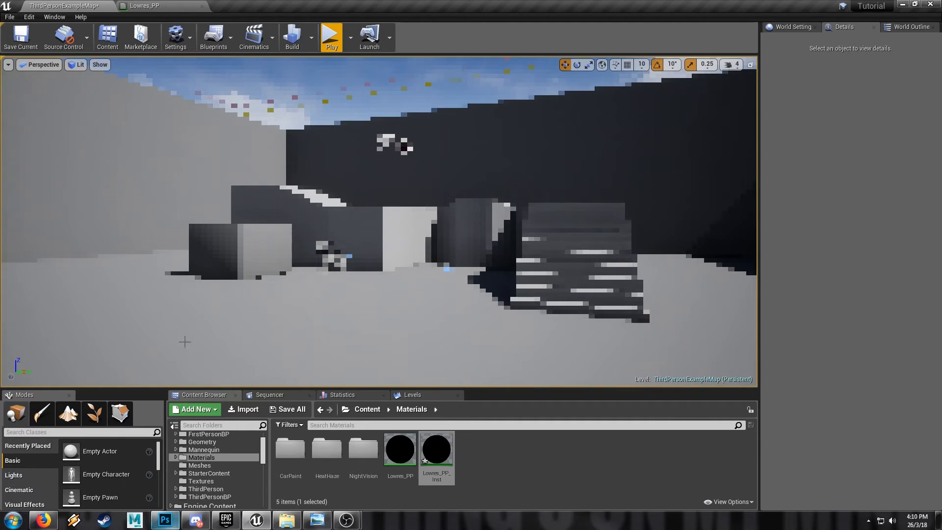
click(164, 520)
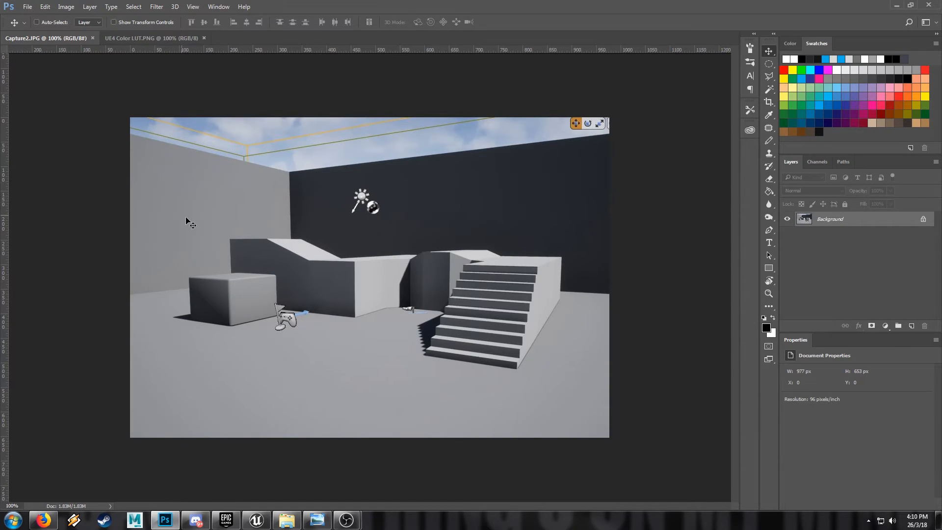
mouse_move(248, 170)
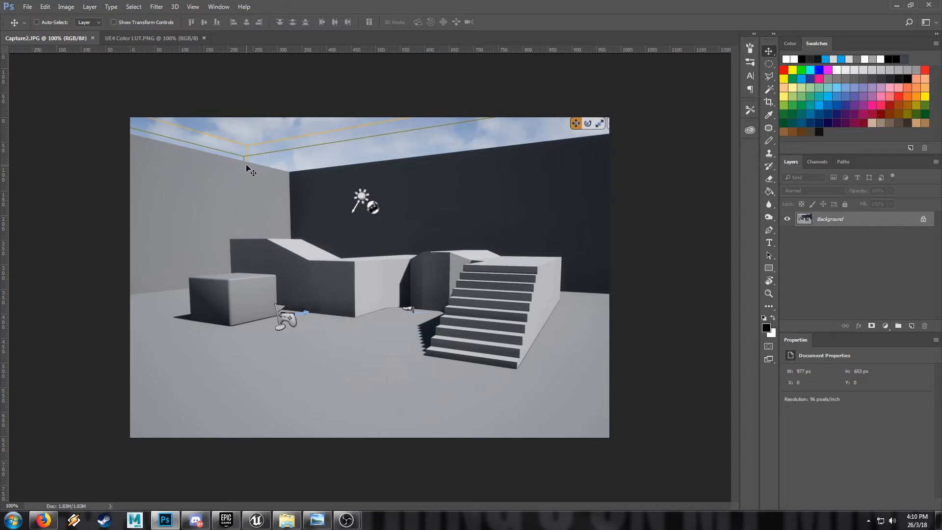
mouse_move(189, 79)
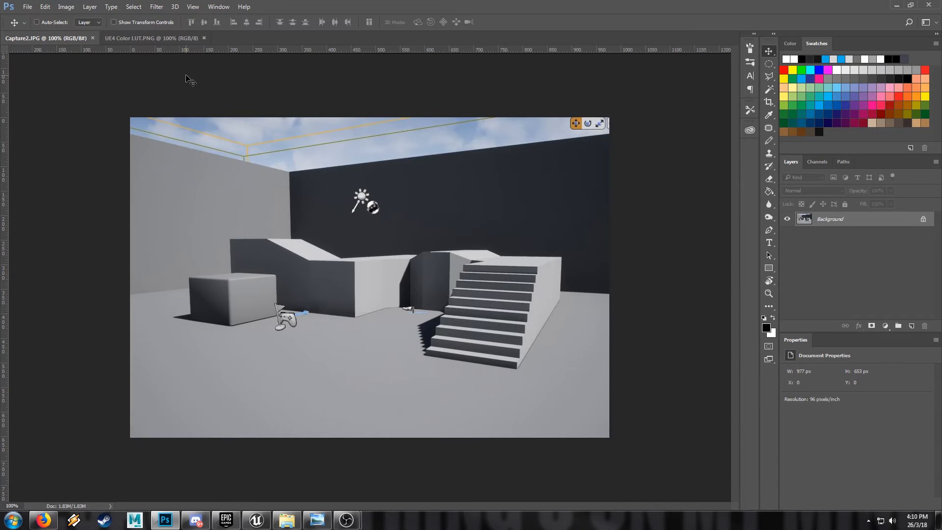
mouse_move(198, 114)
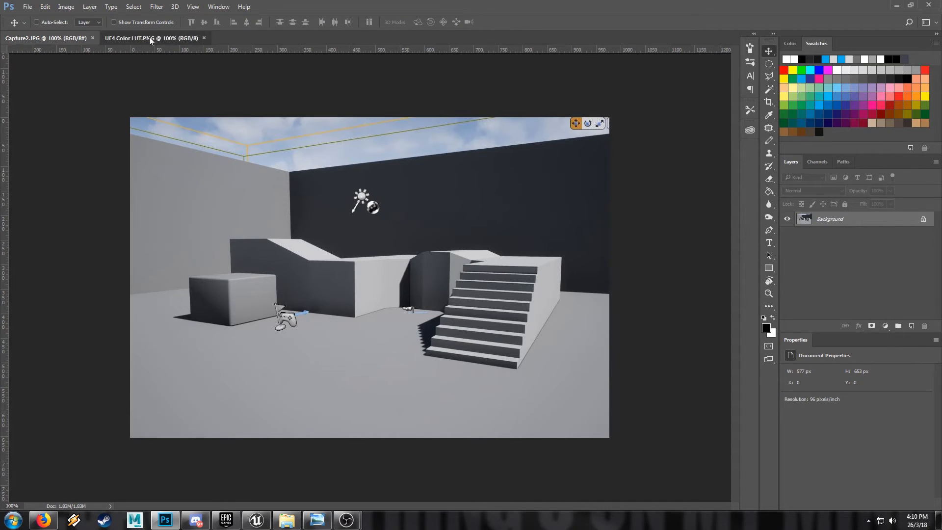
click(151, 39)
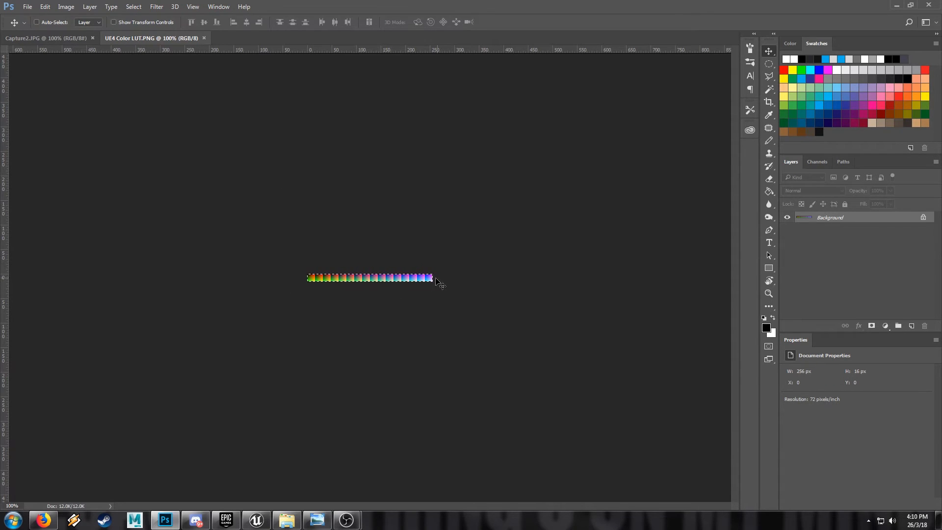
click(45, 38)
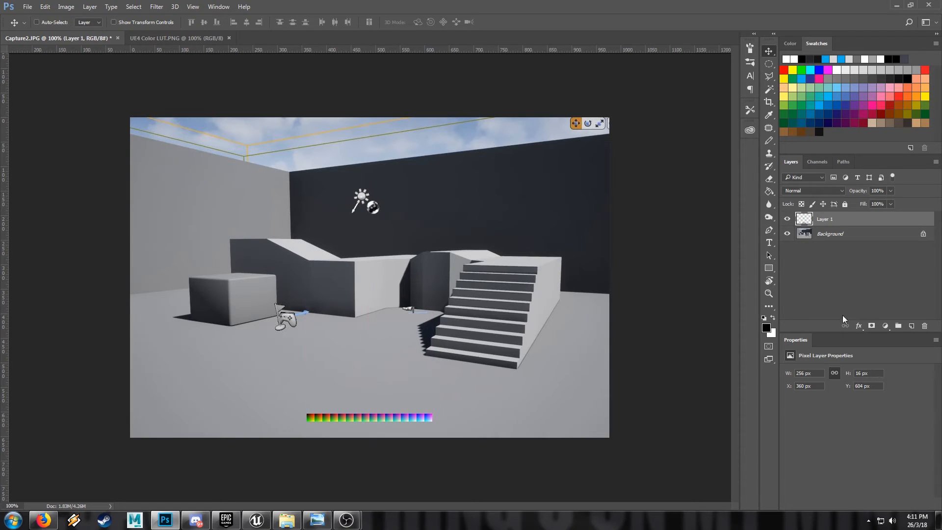
Stack Hue/Saturation, an olive-green Color Fill in Overlay, and a Levels adjustment
click(886, 325)
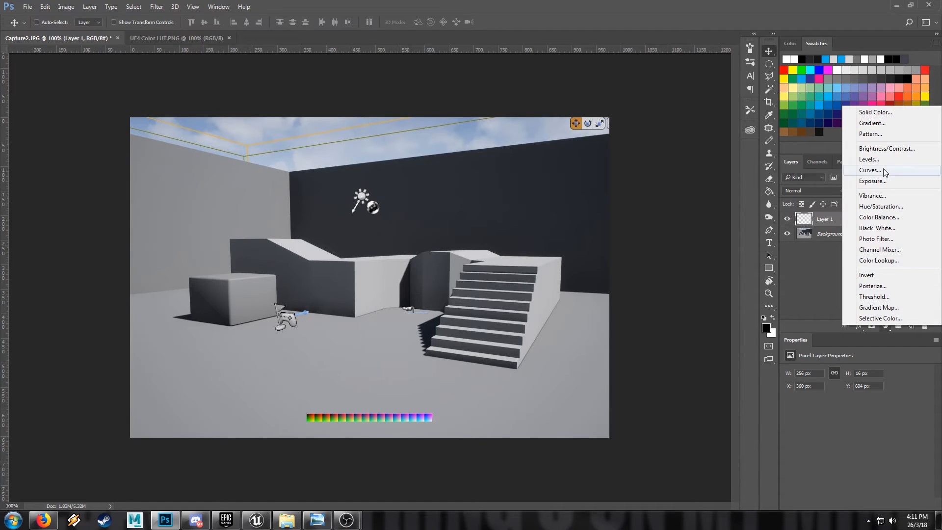
click(880, 207)
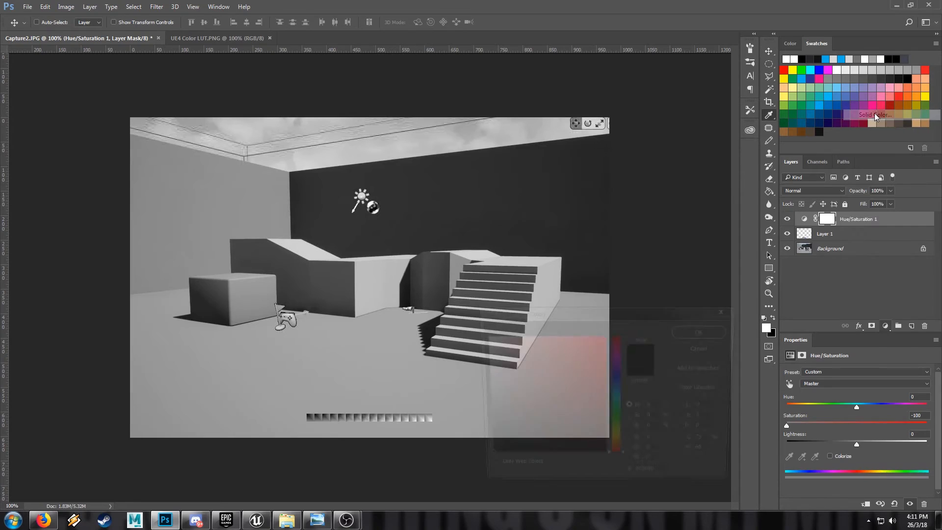
click(874, 115)
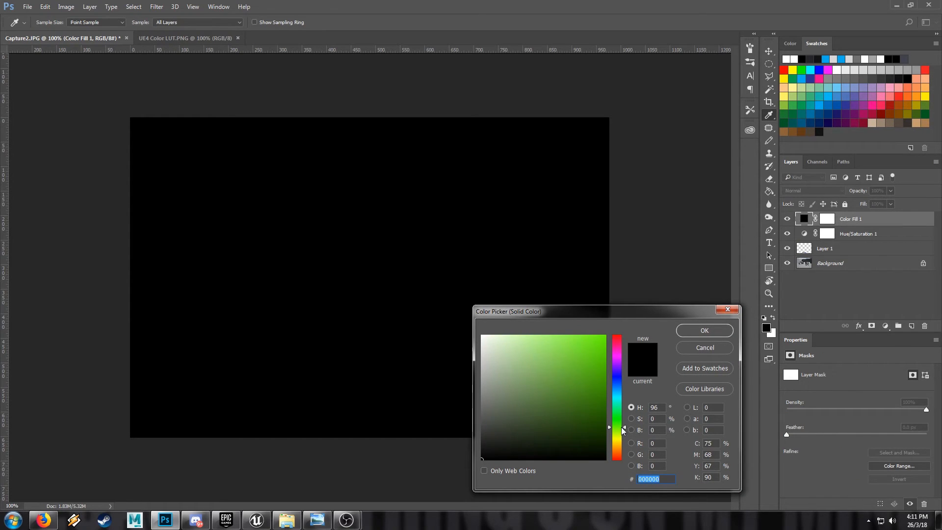
click(550, 413)
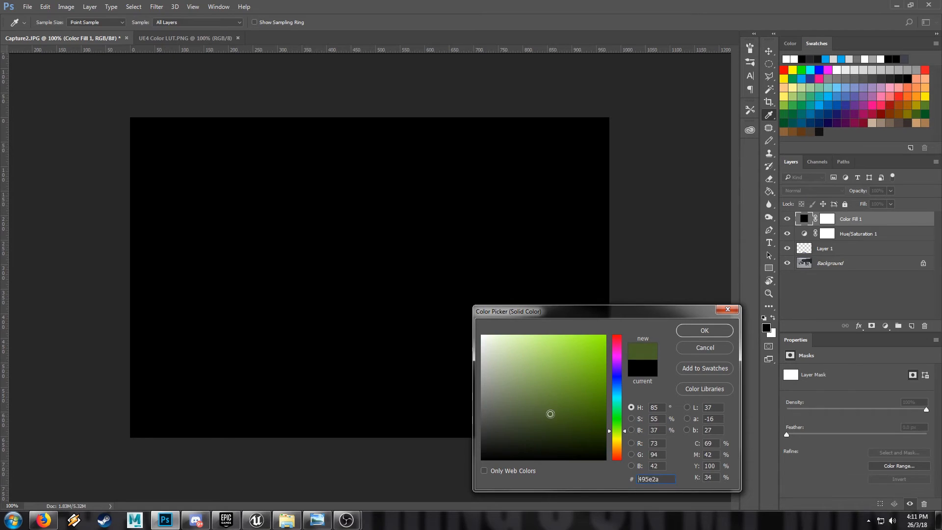
click(705, 331)
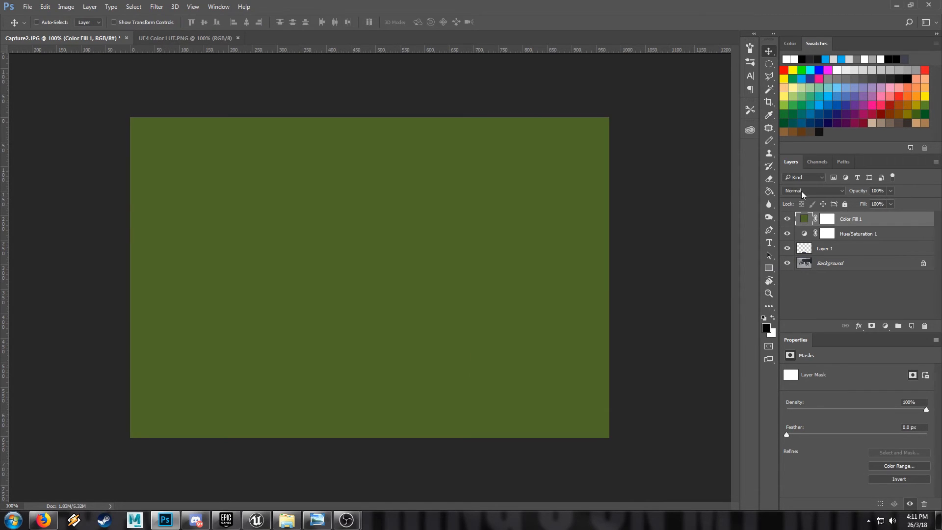
click(815, 191)
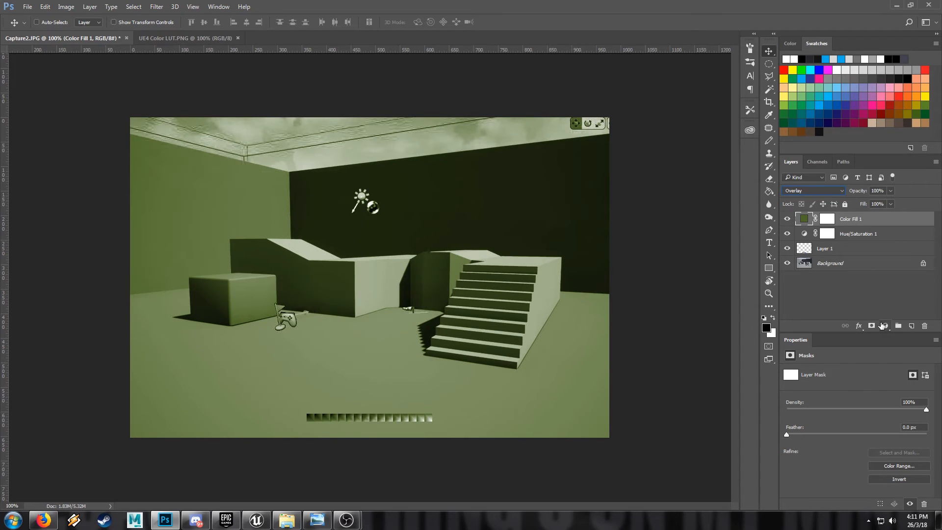
click(884, 326)
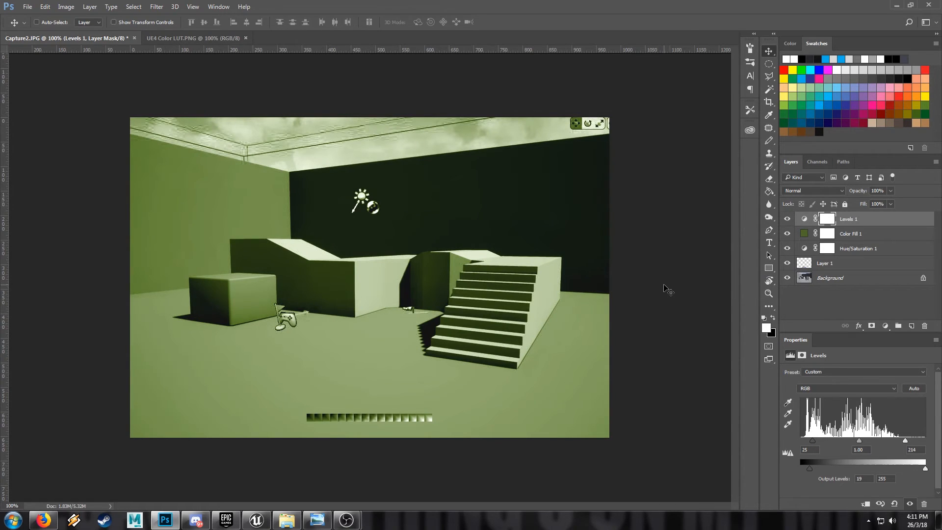
mouse_move(391, 421)
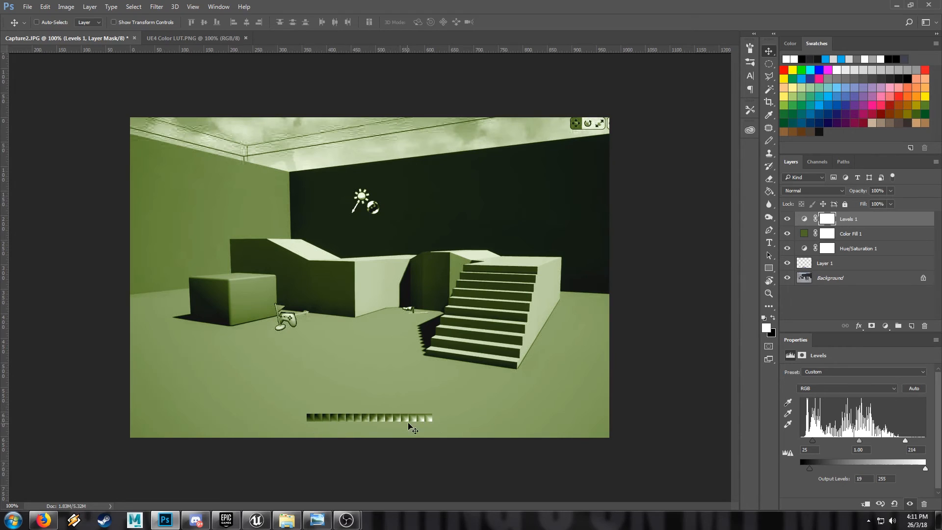
mouse_move(759, 326)
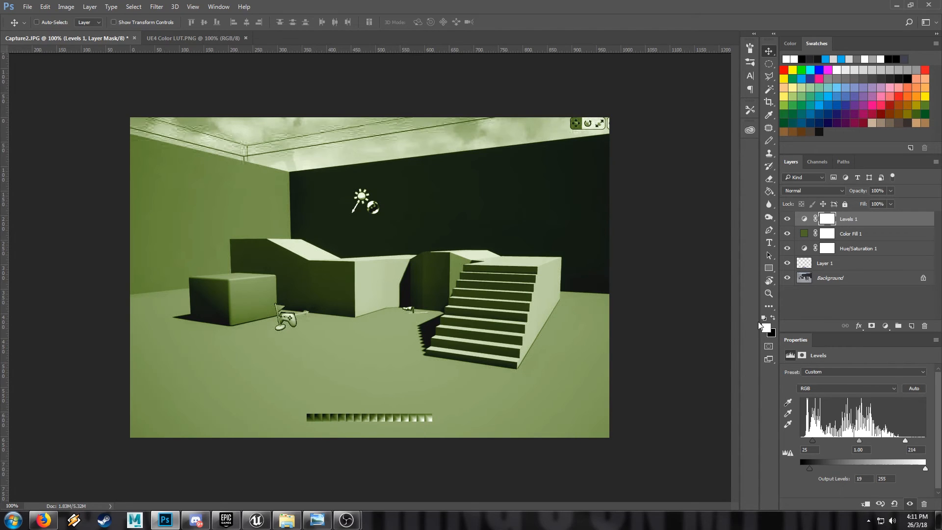
mouse_move(496, 325)
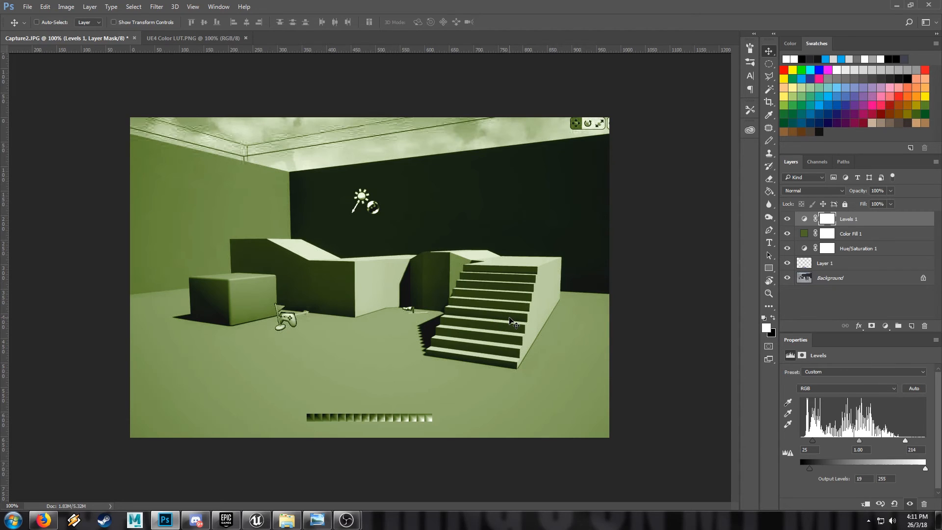
Save the green-graded LUT strip to the desktop as a Targa named UE4 Color LUT
click(911, 325)
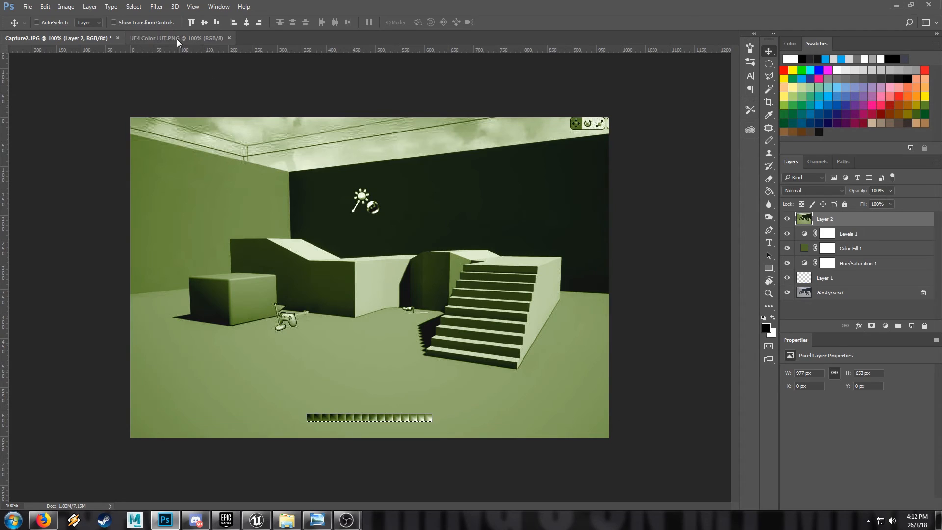
click(178, 38)
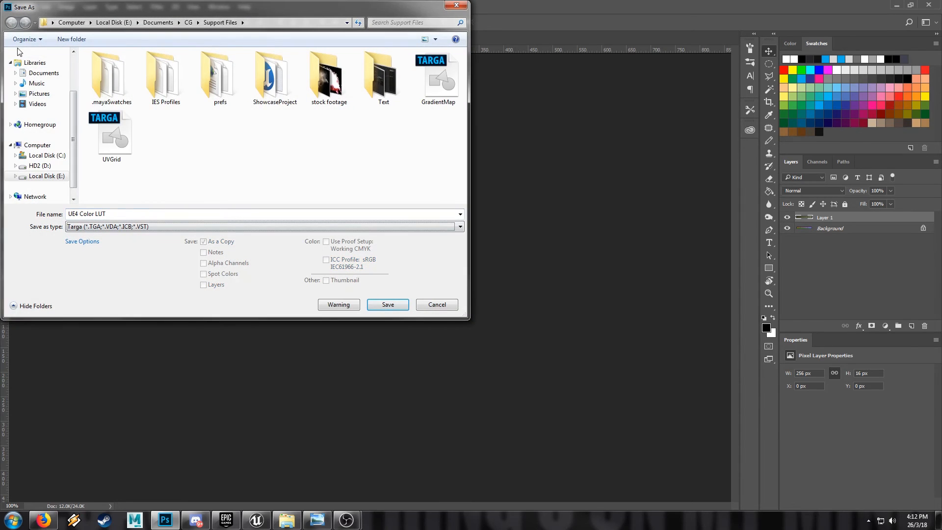
click(39, 67)
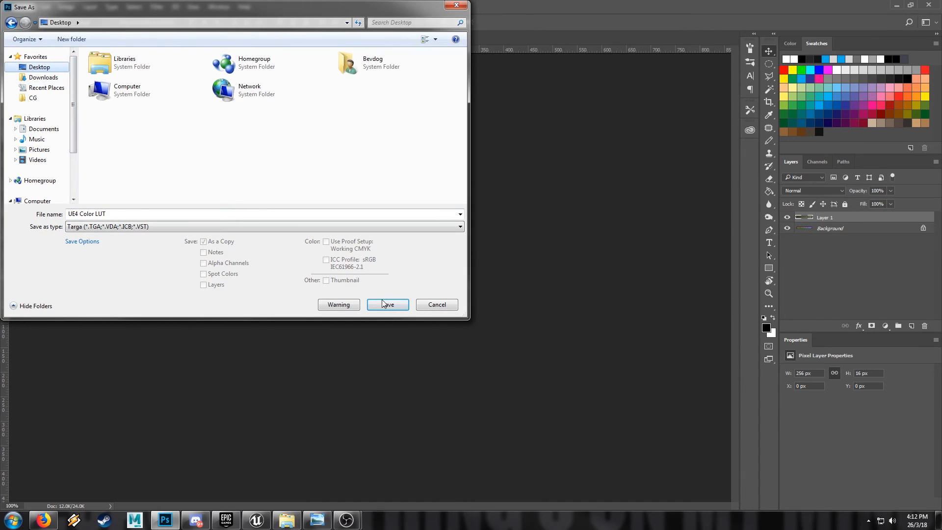
click(388, 304)
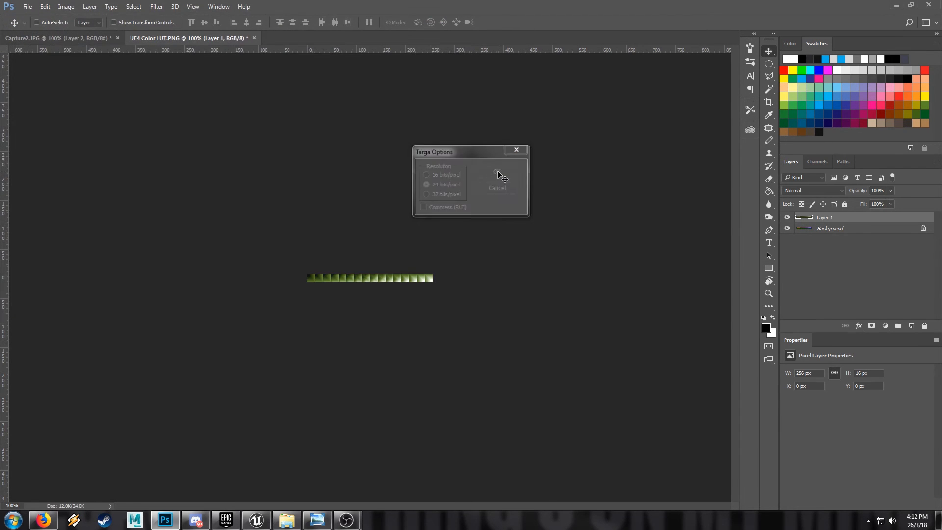
click(496, 173)
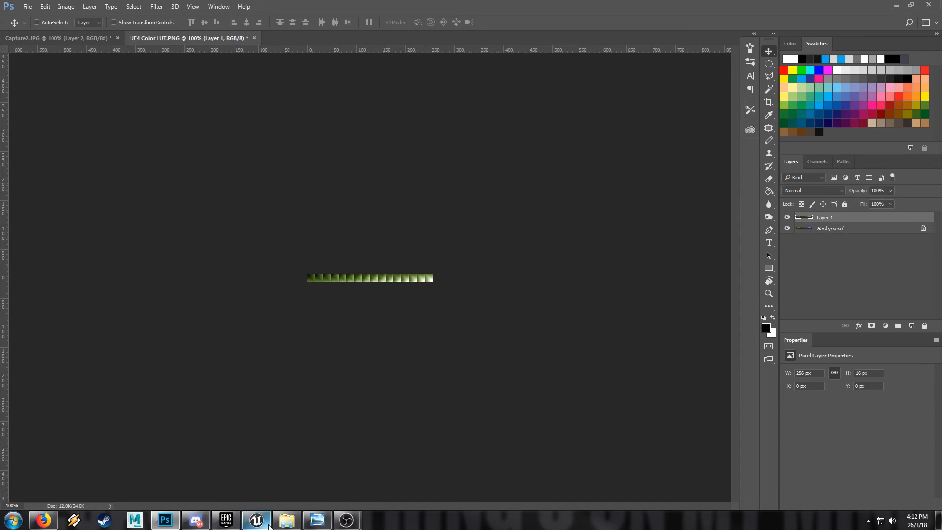
Import the UE4 Color LUT Targa from the desktop into the Materials folder
click(255, 519)
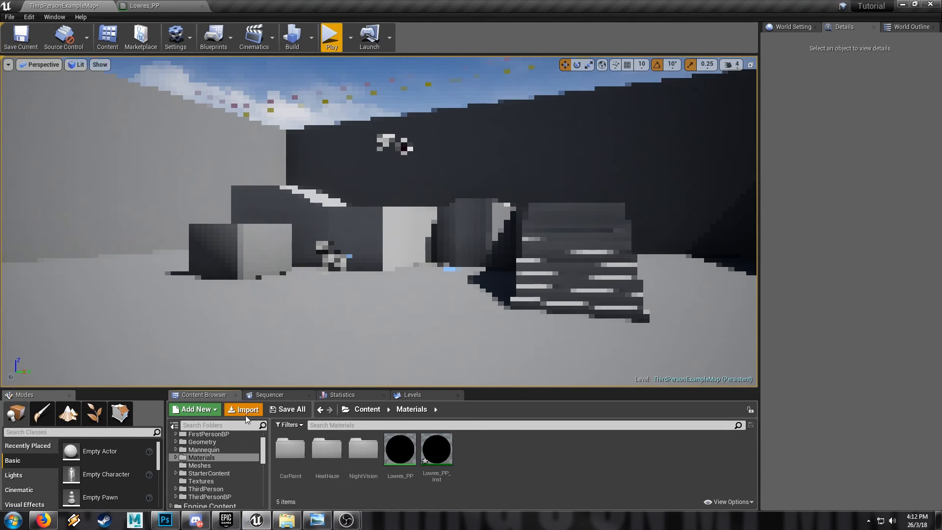
click(242, 410)
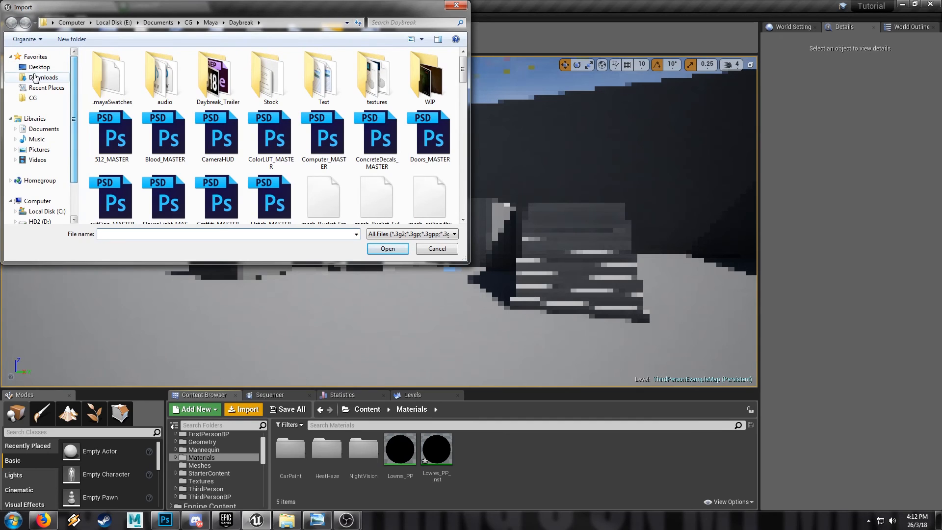
click(39, 67)
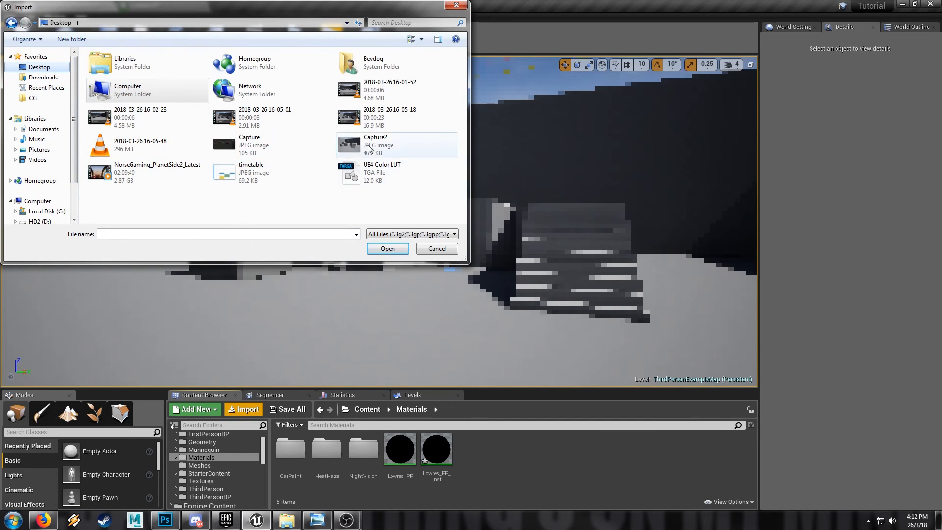
click(386, 248)
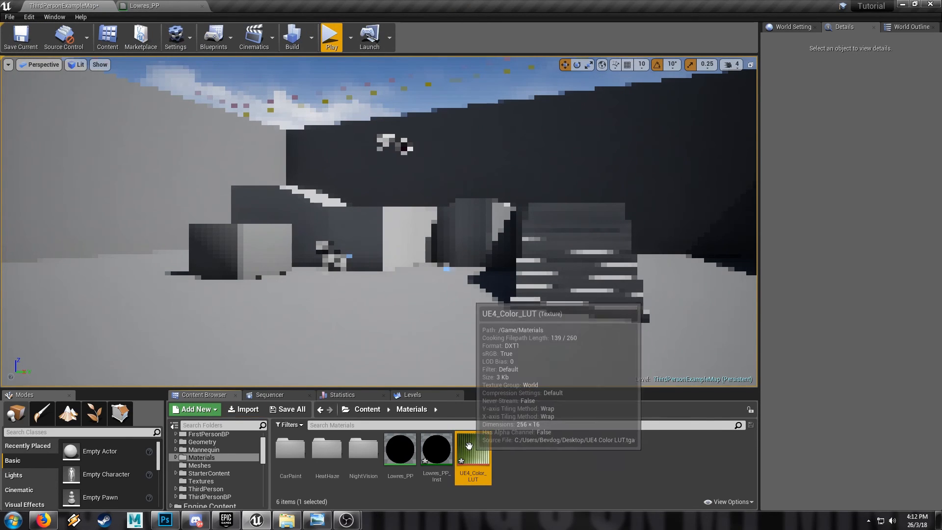
Set the texture to NoMipmaps, ColorLookupTable group, sRGB off, and save it
double_click(472, 448)
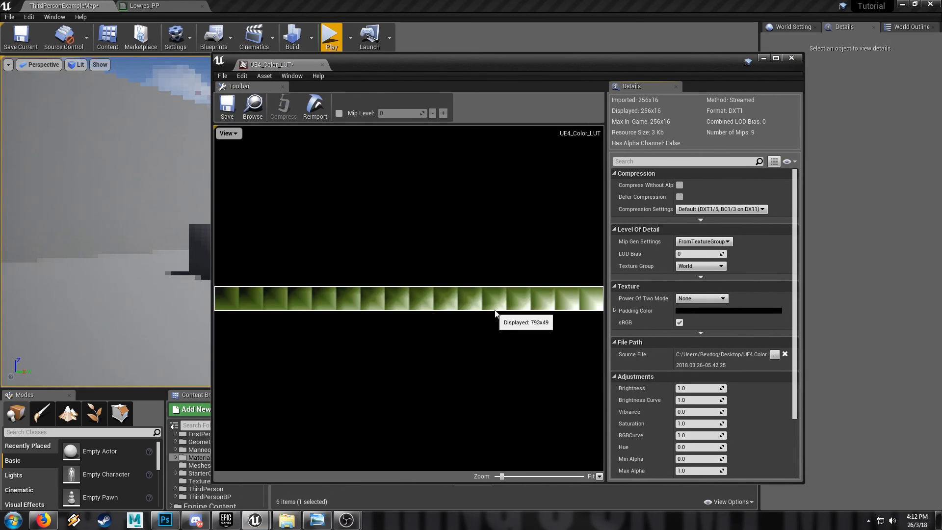
mouse_move(702, 373)
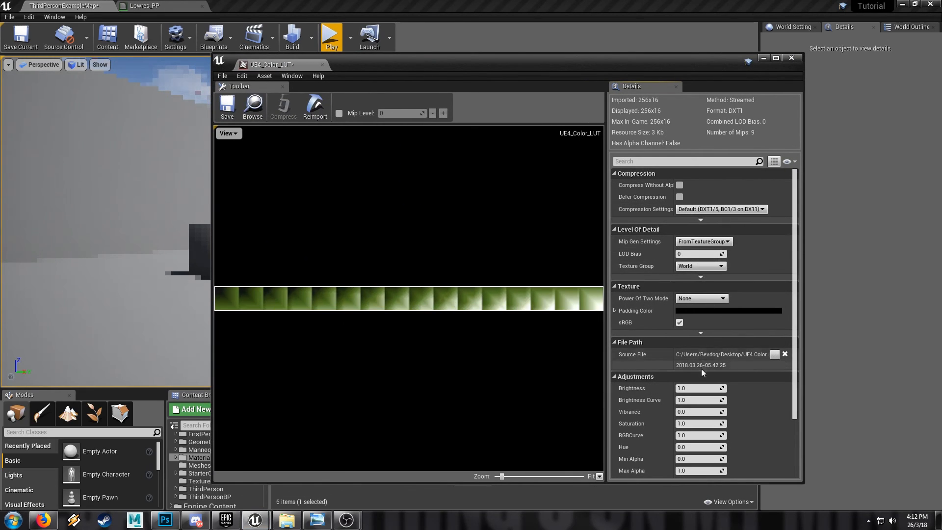
scroll(down, 3)
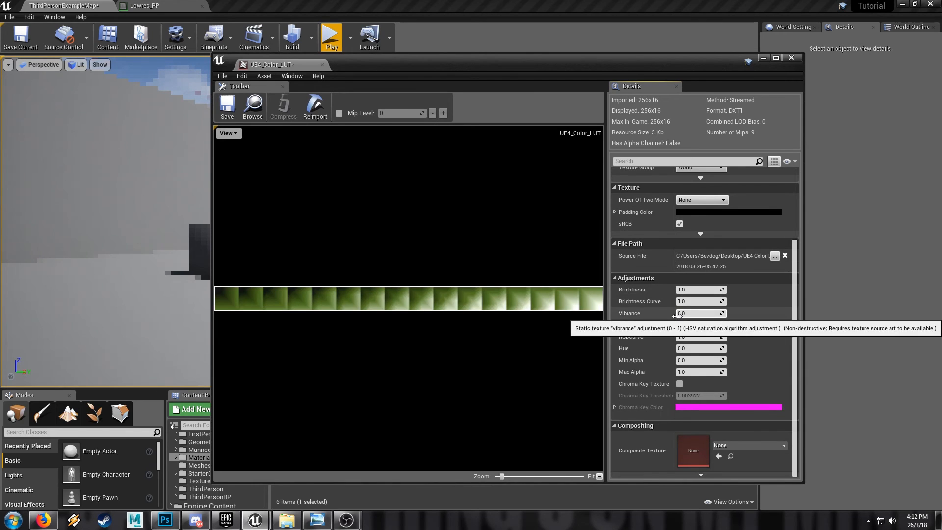
scroll(up, 3)
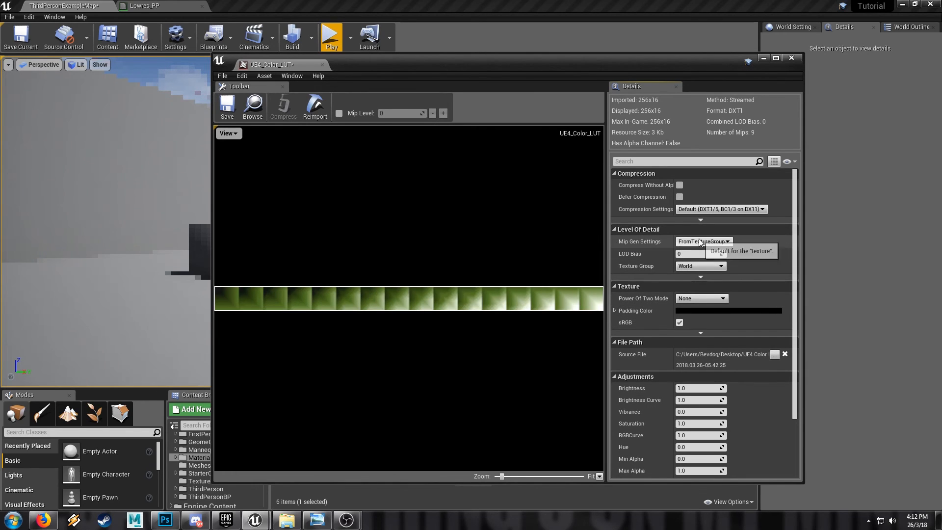
click(719, 266)
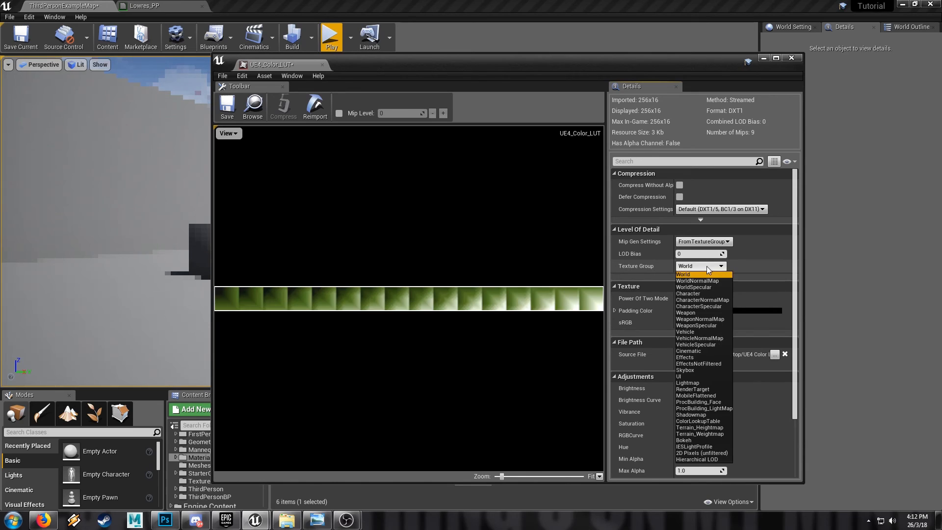
mouse_move(706, 403)
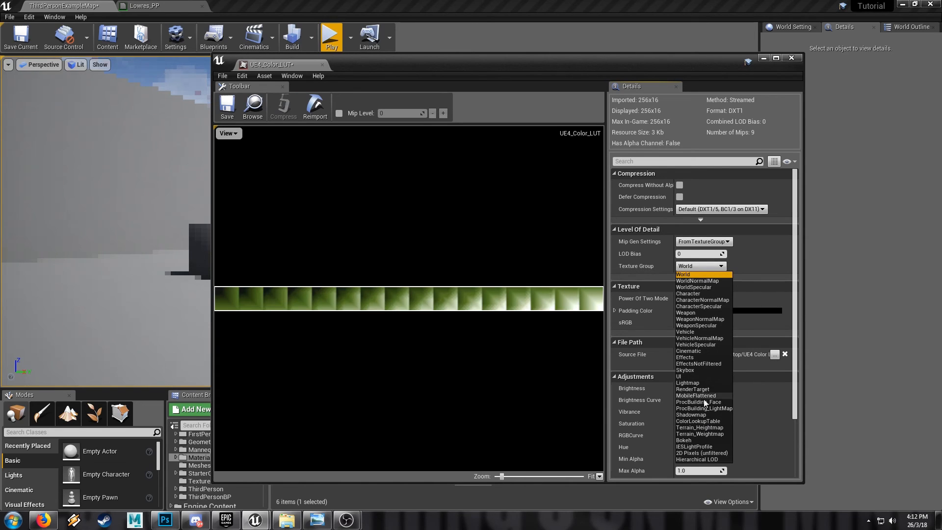
click(698, 421)
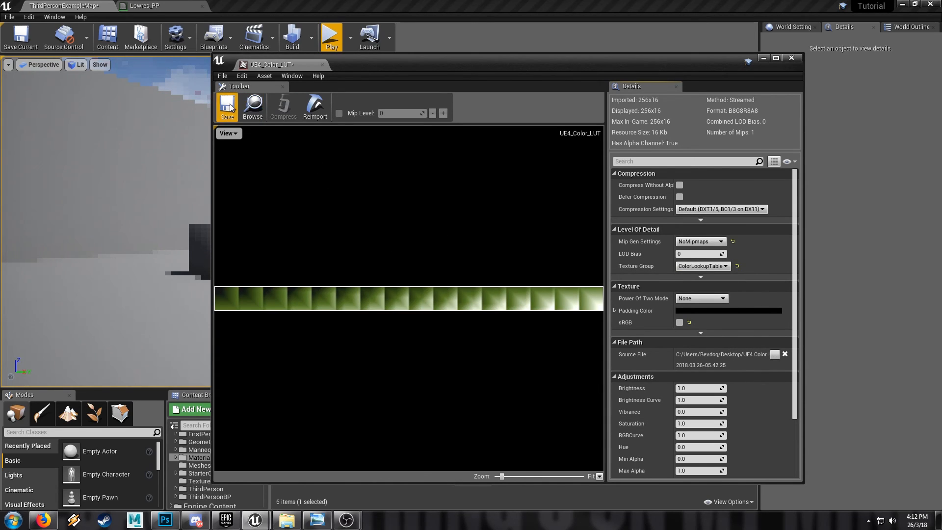
click(791, 58)
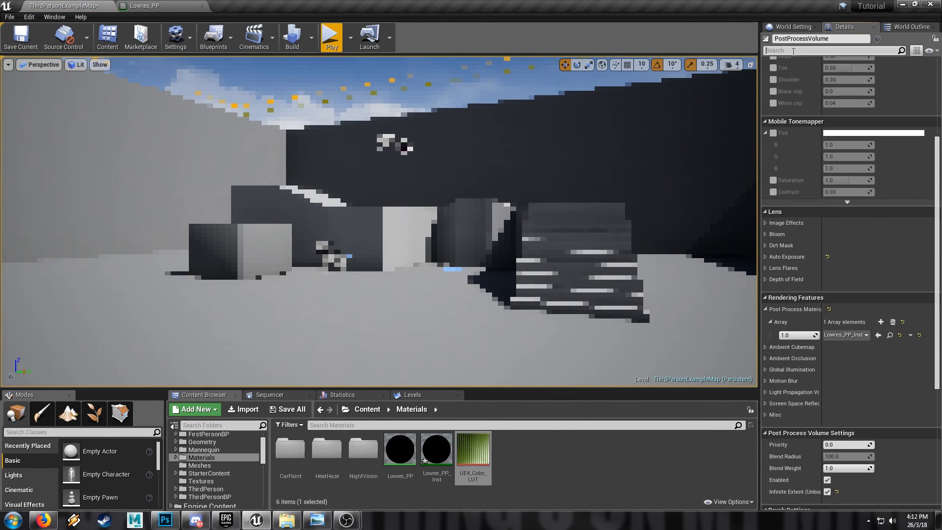
Enable Color Grading LUT with UE4_Color_LUT on the volume and play the level to preview
text(lut)
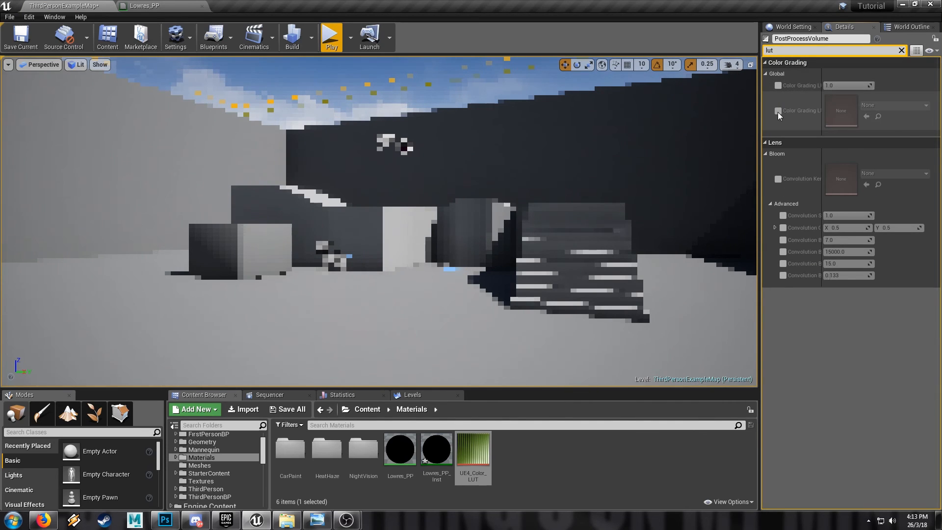
click(778, 111)
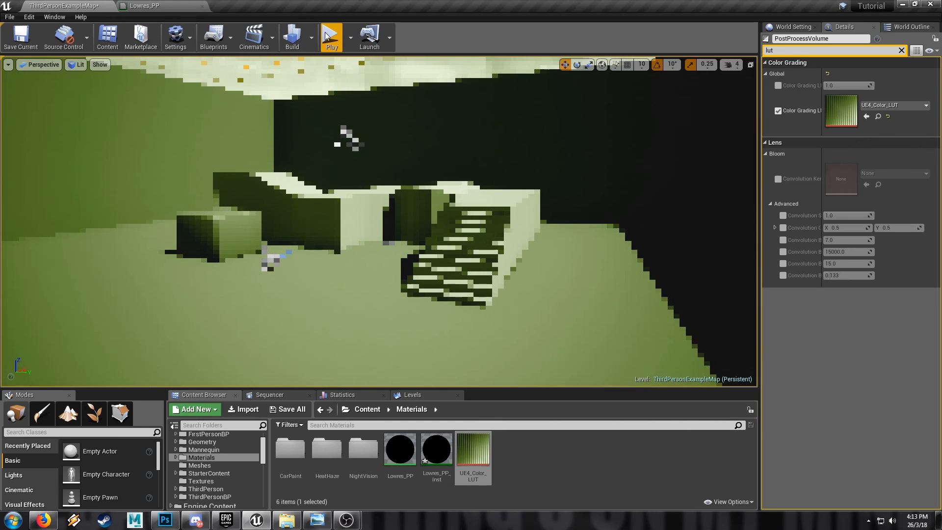
click(331, 36)
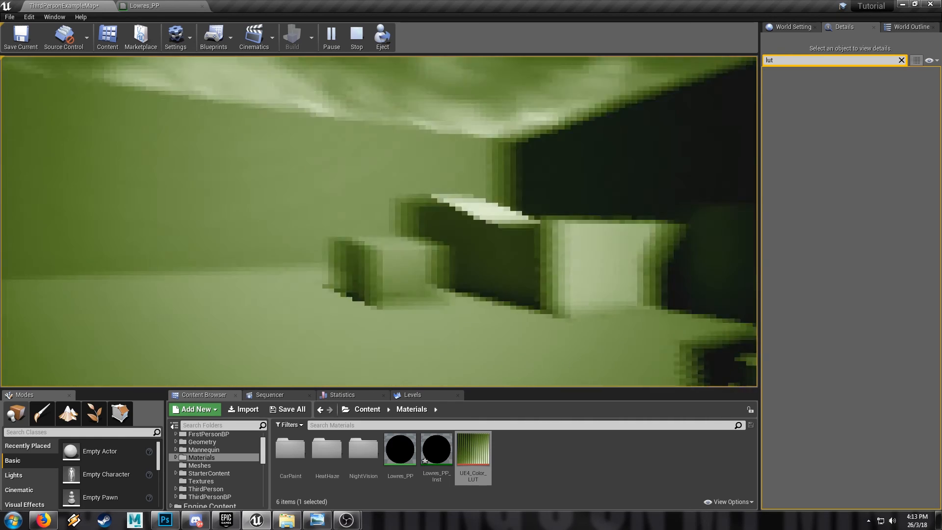
Reopen Lowres_PP in the material editor and deselect nodes to show its material settings
double_click(399, 449)
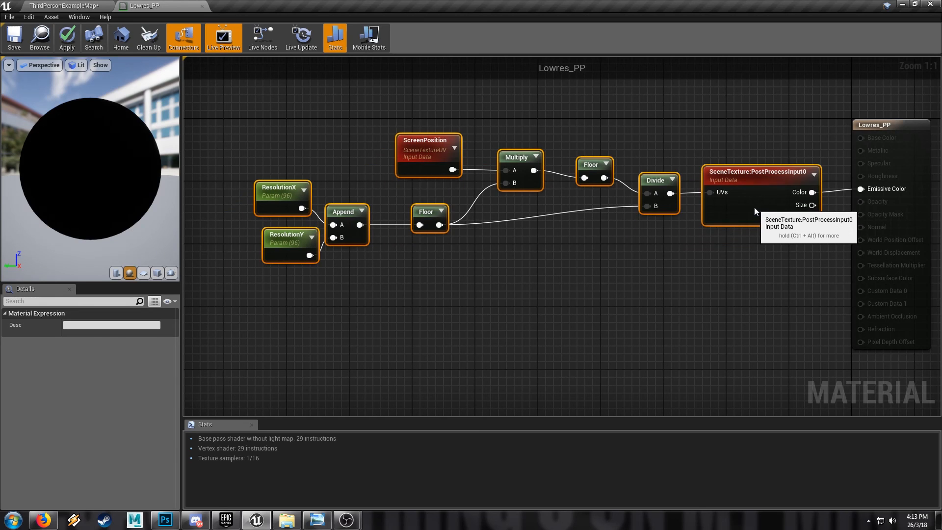
click(377, 178)
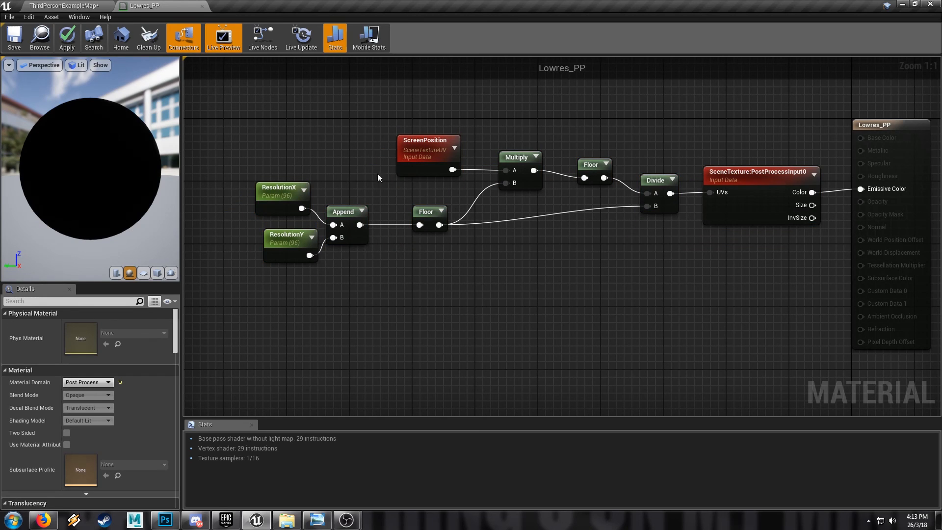